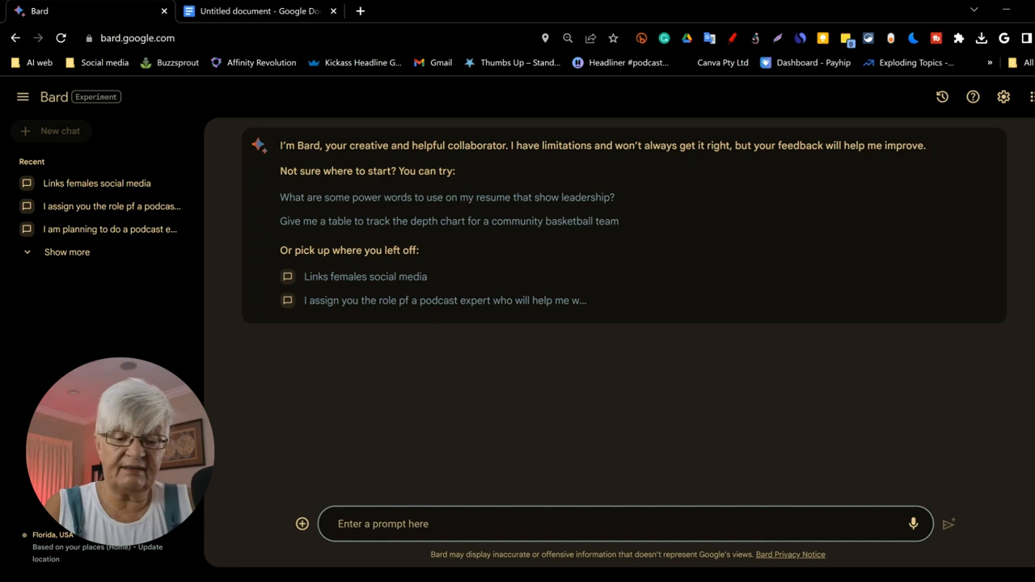
Step: Ask Bard to write a letter asking a friend to take care of the dog George this weekend
type("Can you write a letter asking my")
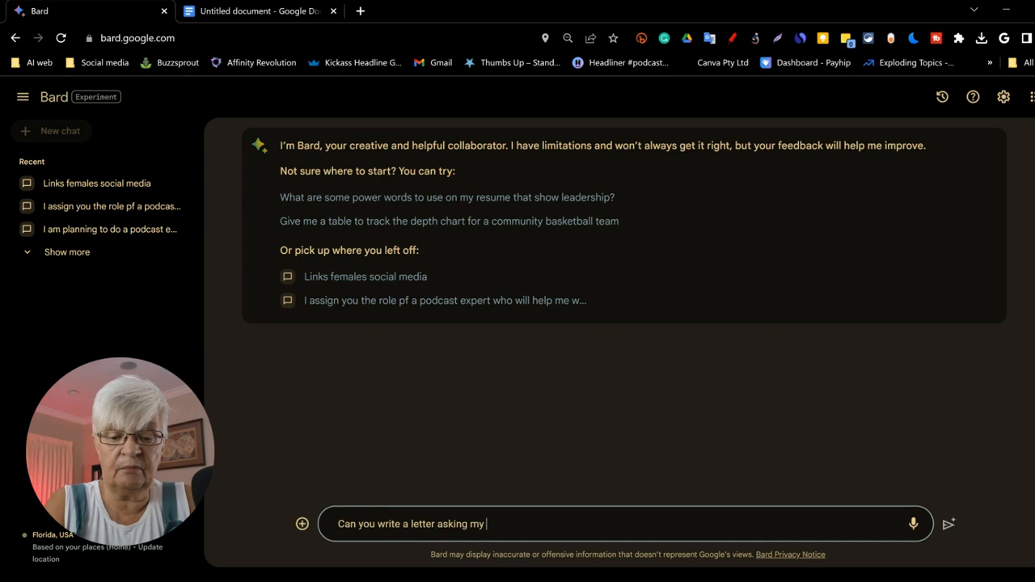
type("friend if she can take care")
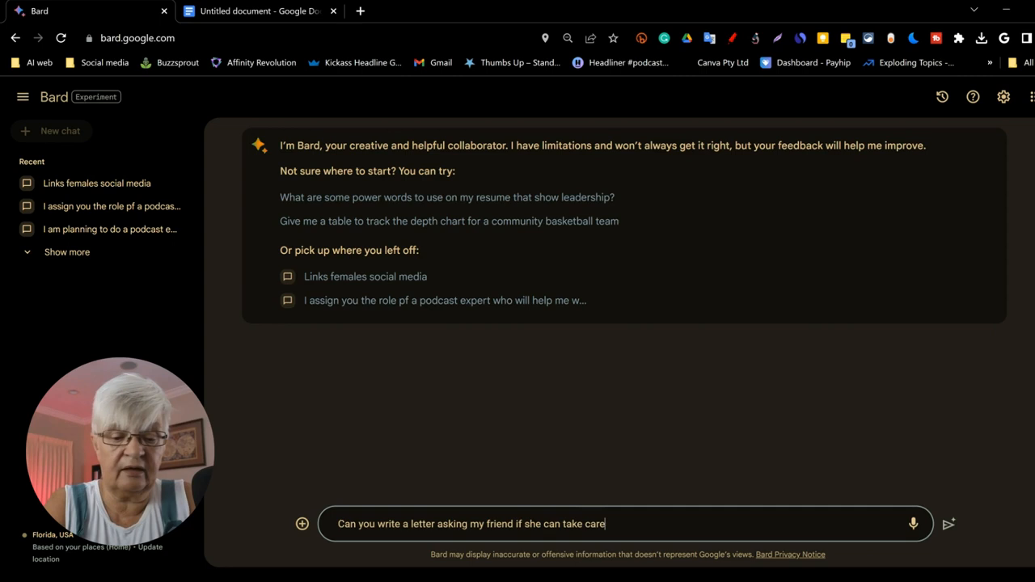
type("of my dog George this w")
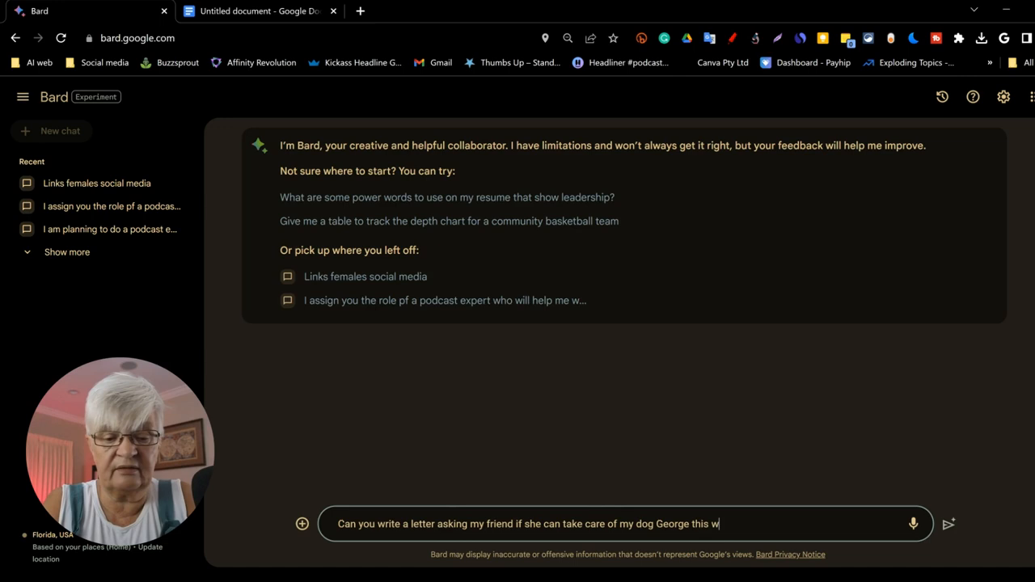
left_click(948, 524)
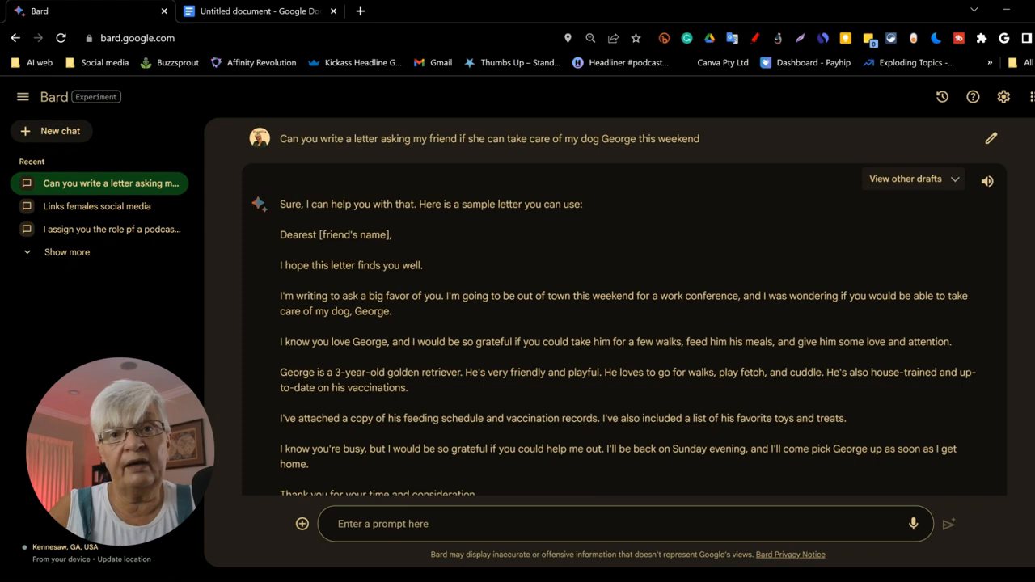
Step: Expand 'View other drafts' to compare Draft 1, Draft 2 and Draft 3 of the letter
left_click(906, 178)
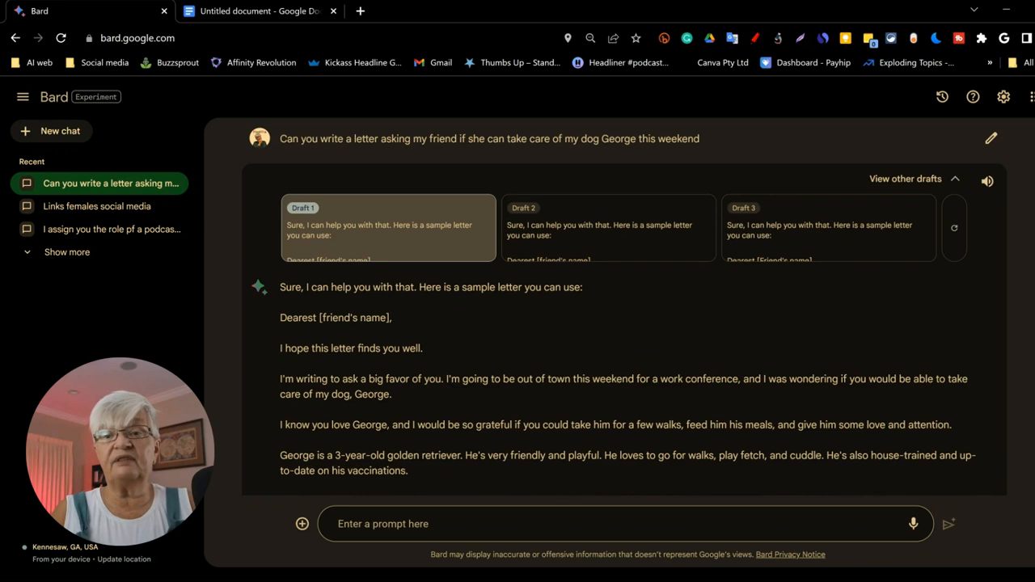
mouse_move(521, 274)
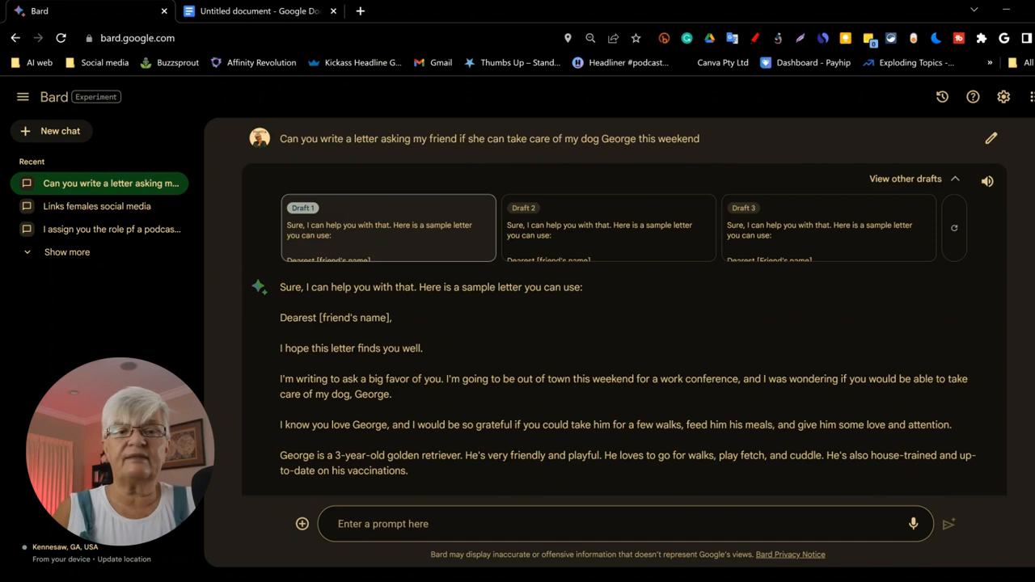
mouse_move(990, 139)
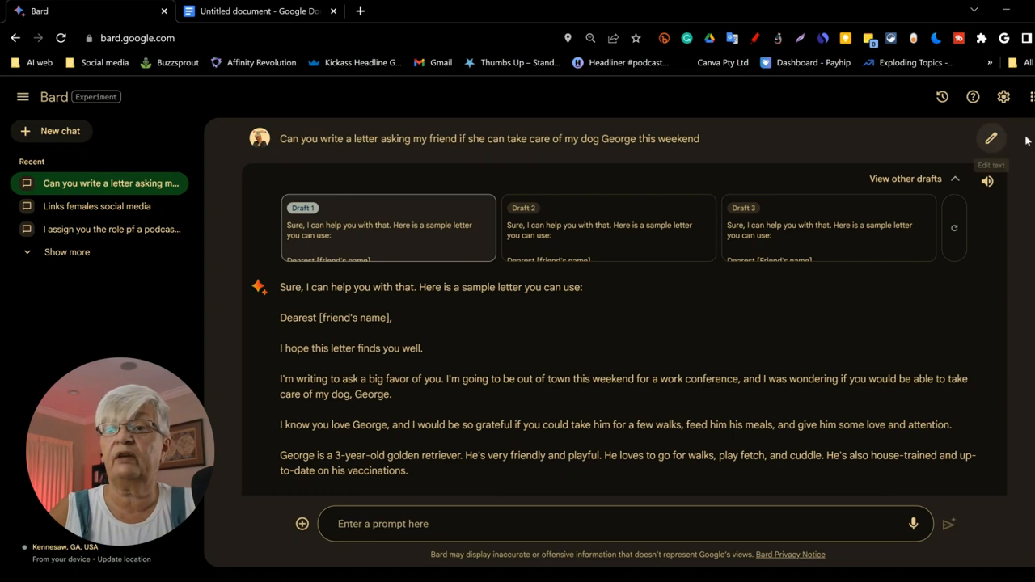
Step: Edit the prompt to ask about the cat George next weekend and update the response
left_click(992, 139)
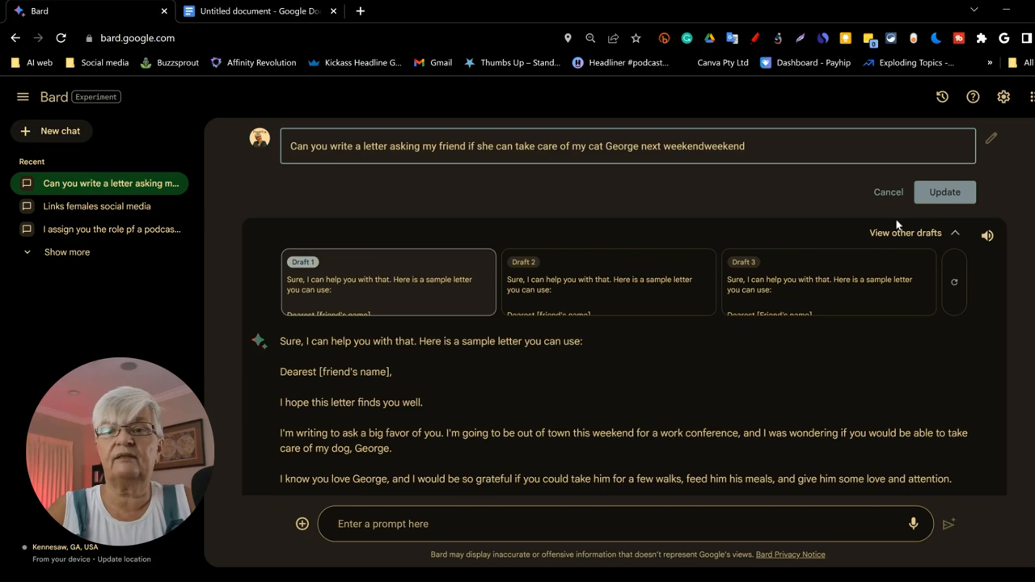
left_click(945, 191)
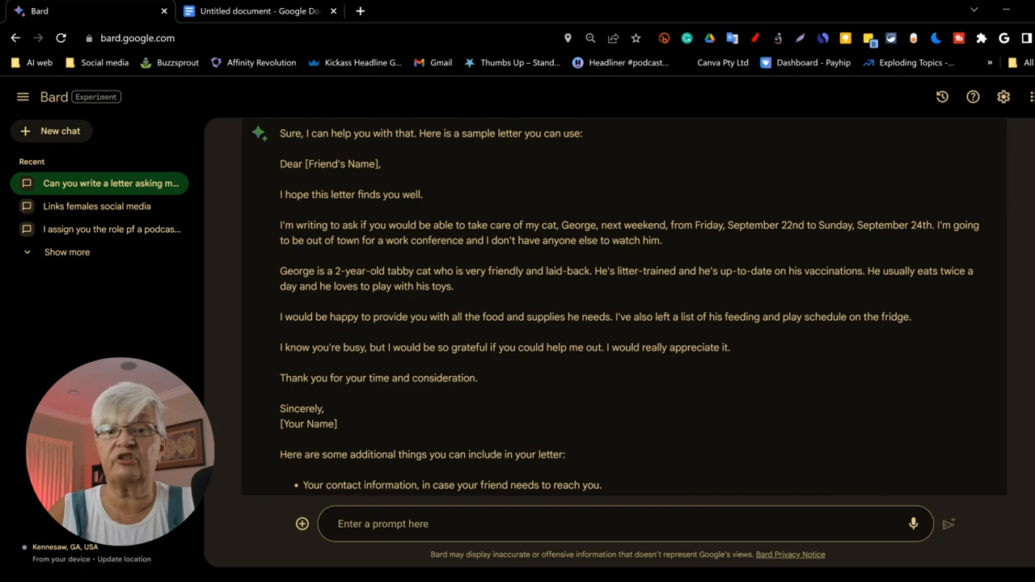
scroll("down", 3)
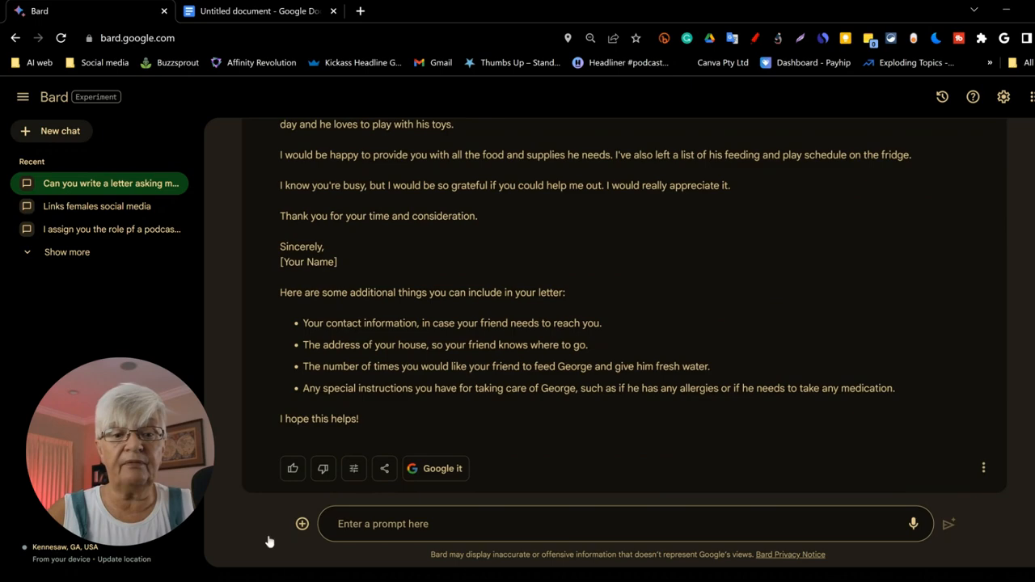
mouse_move(352, 469)
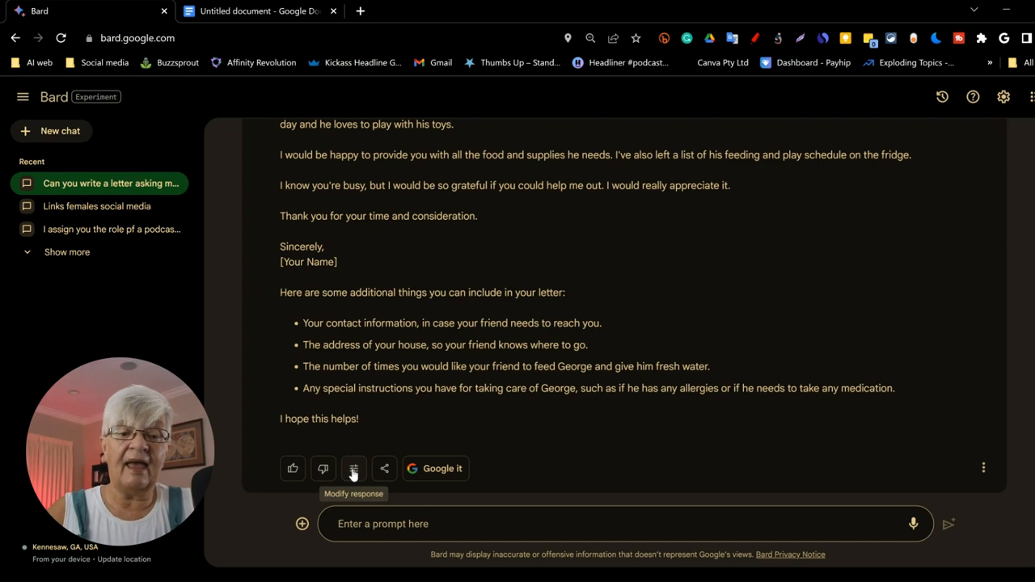
Step: Rewrite the cat-sitting letter in a more casual tone via Modify response
left_click(353, 469)
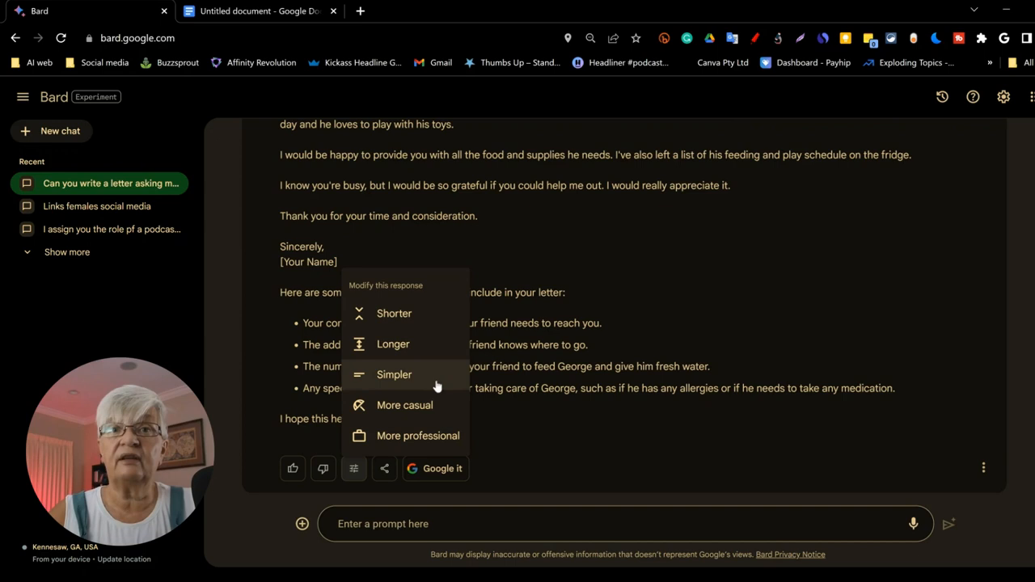
left_click(395, 373)
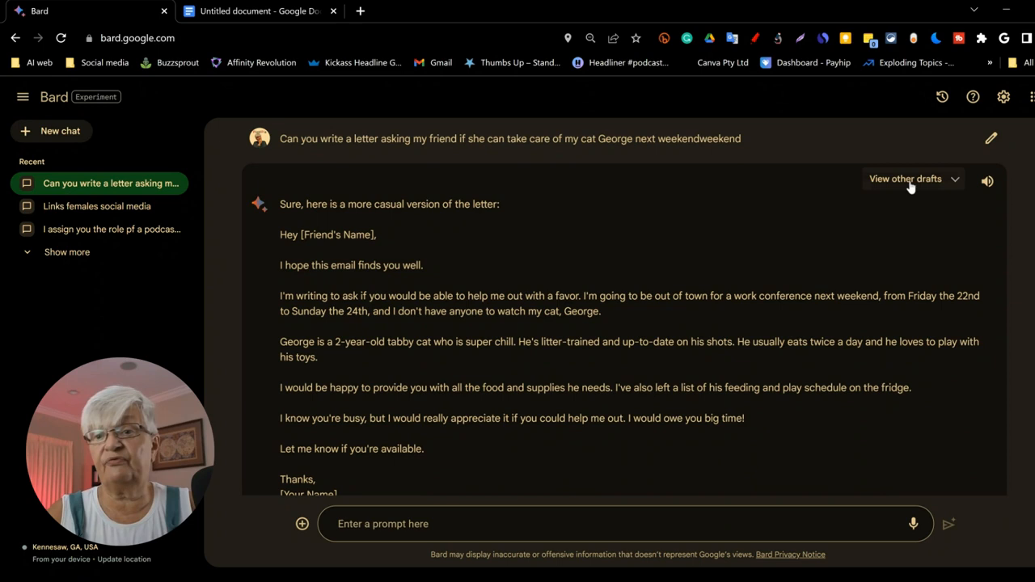
left_click(906, 178)
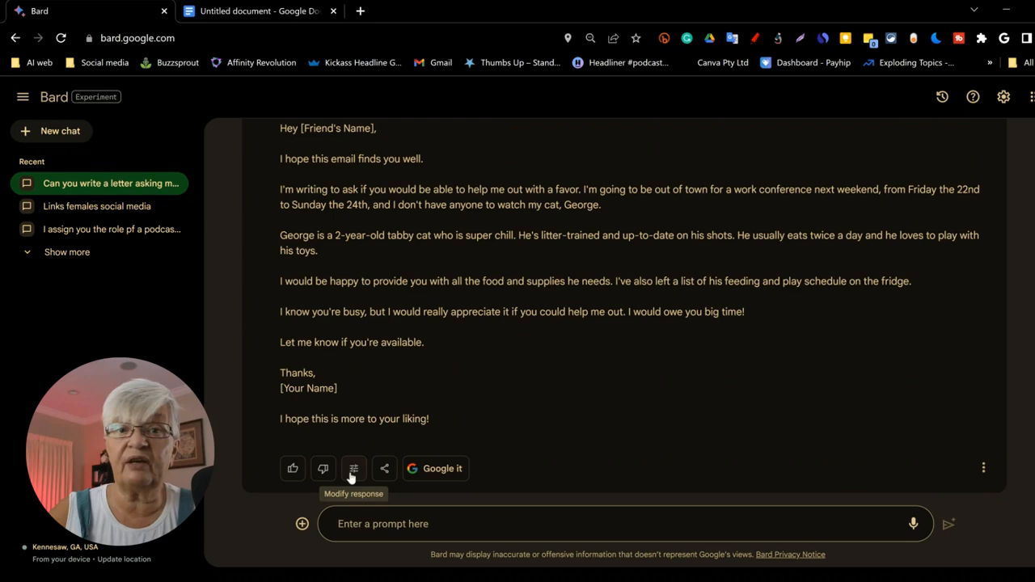
Step: Export the casual letter into a Gmail draft and return to the Bard chat
left_click(385, 469)
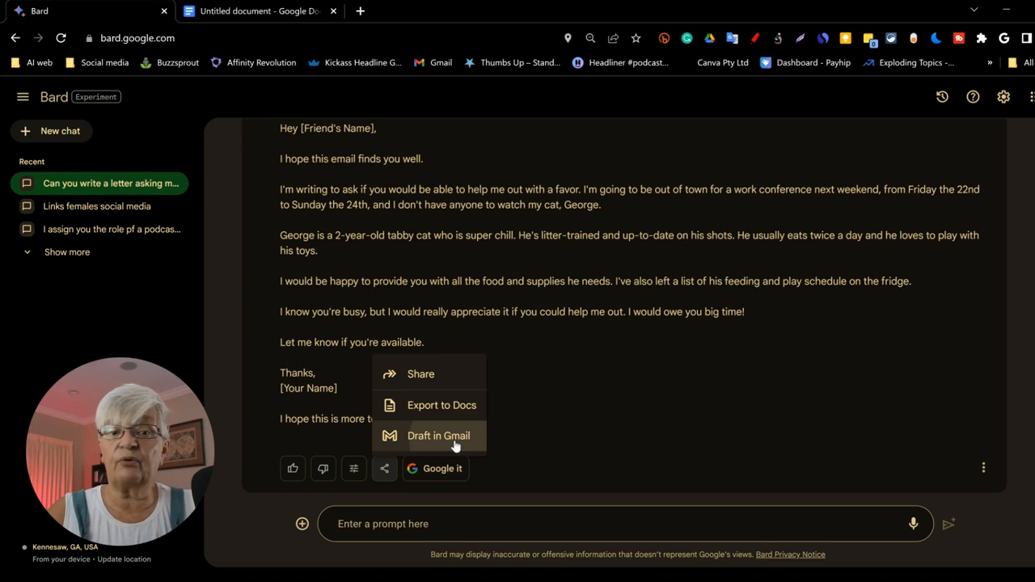
left_click(438, 437)
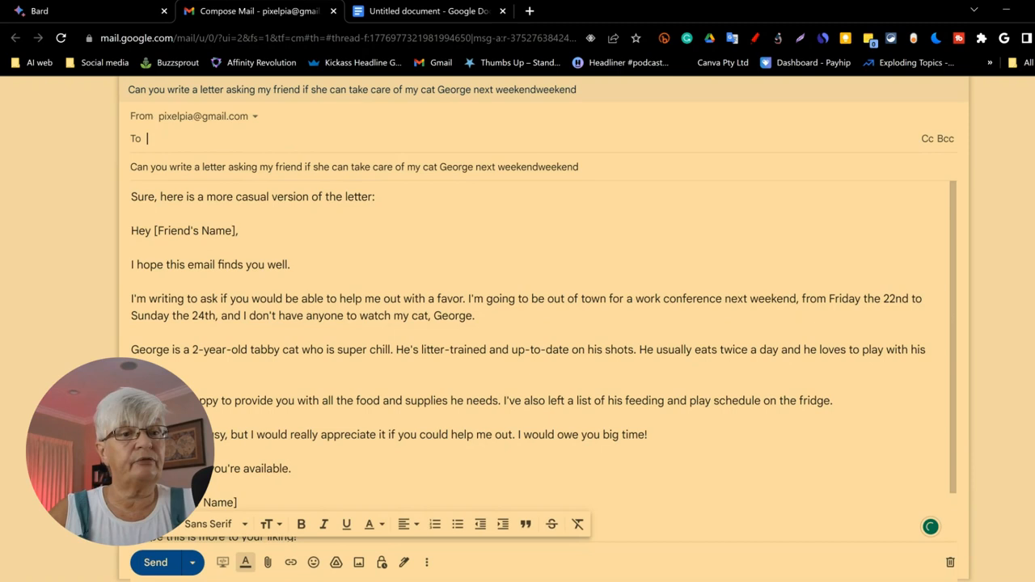
double_click(185, 208)
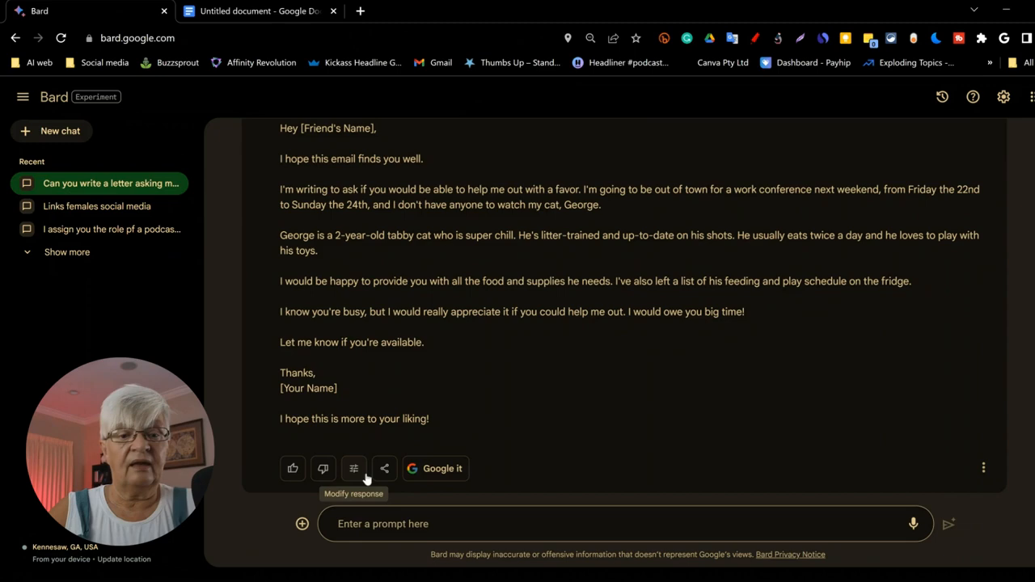
left_click(385, 469)
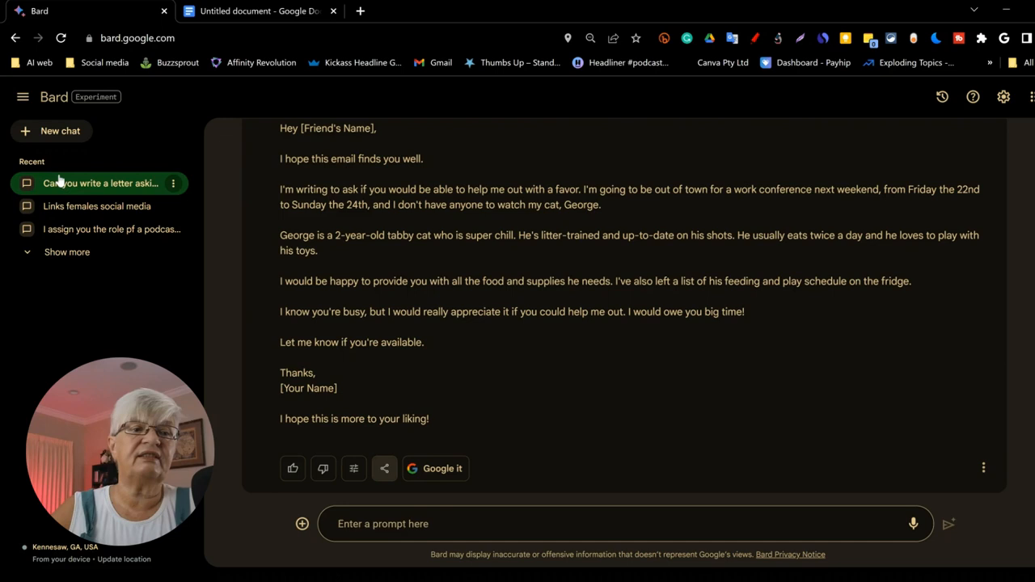
Step: Rename the letter chat to 'cat sitting' and expand the full list of earlier chats
left_click(173, 183)
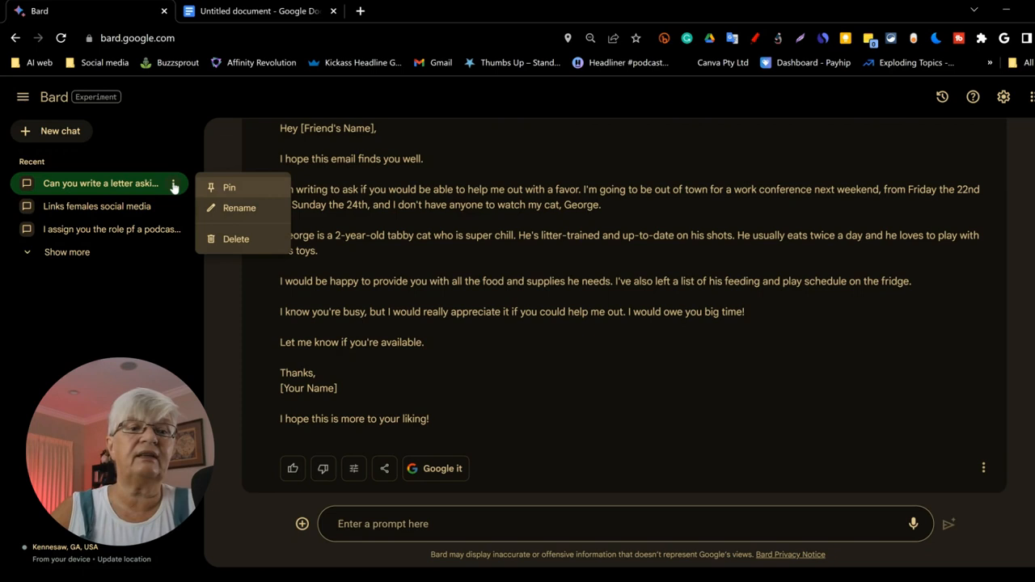
left_click(240, 207)
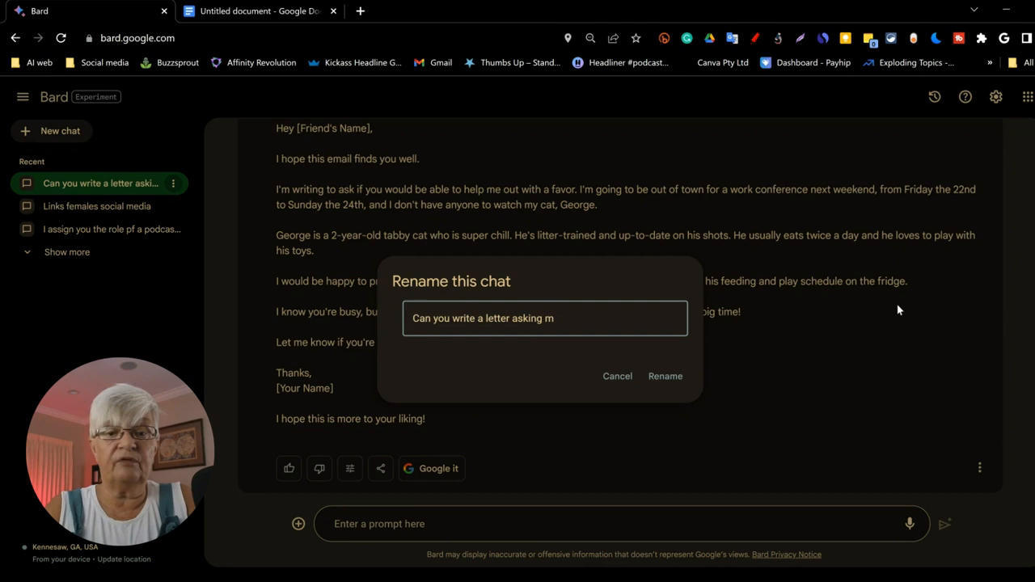
left_click(665, 375)
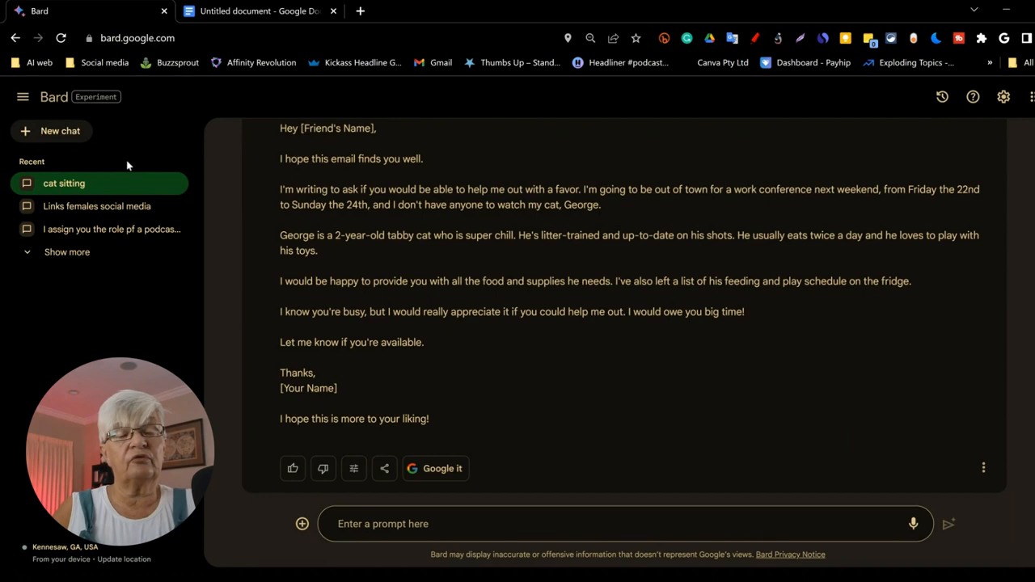
left_click(66, 252)
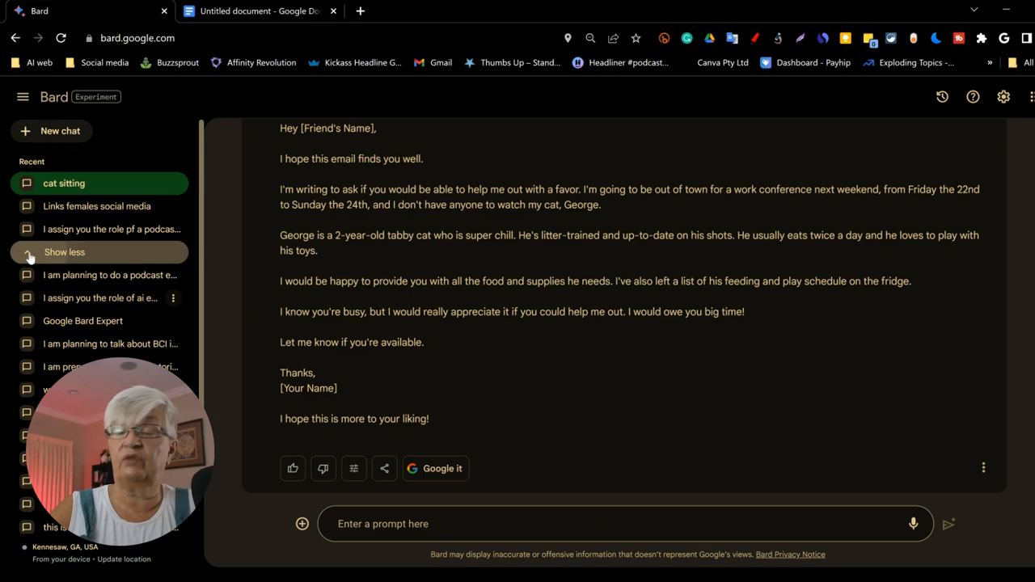
Step: Pin the 'cat sitting' chat above the recent chats and start a new chat
left_click(65, 253)
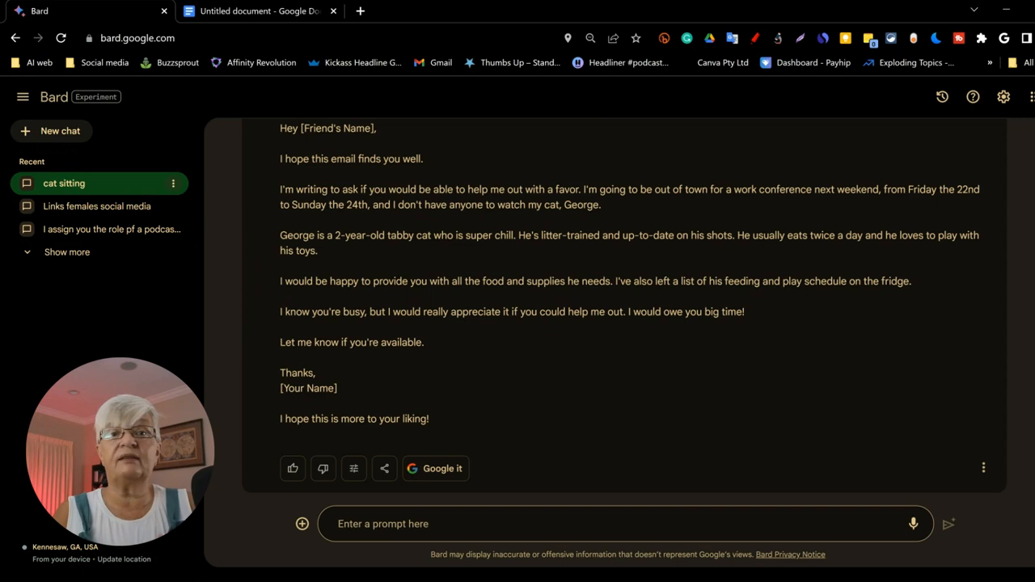
left_click(173, 183)
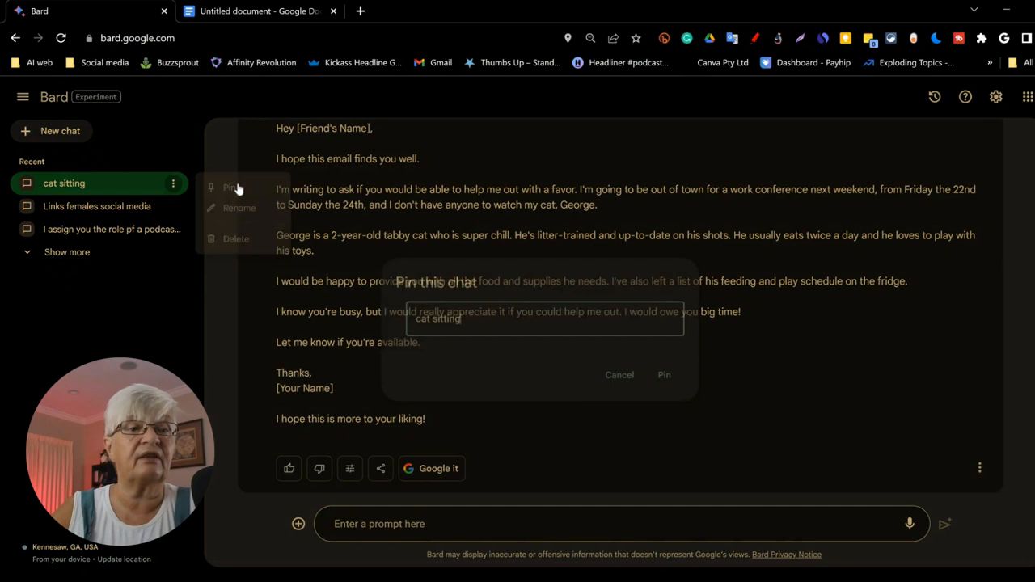
left_click(663, 376)
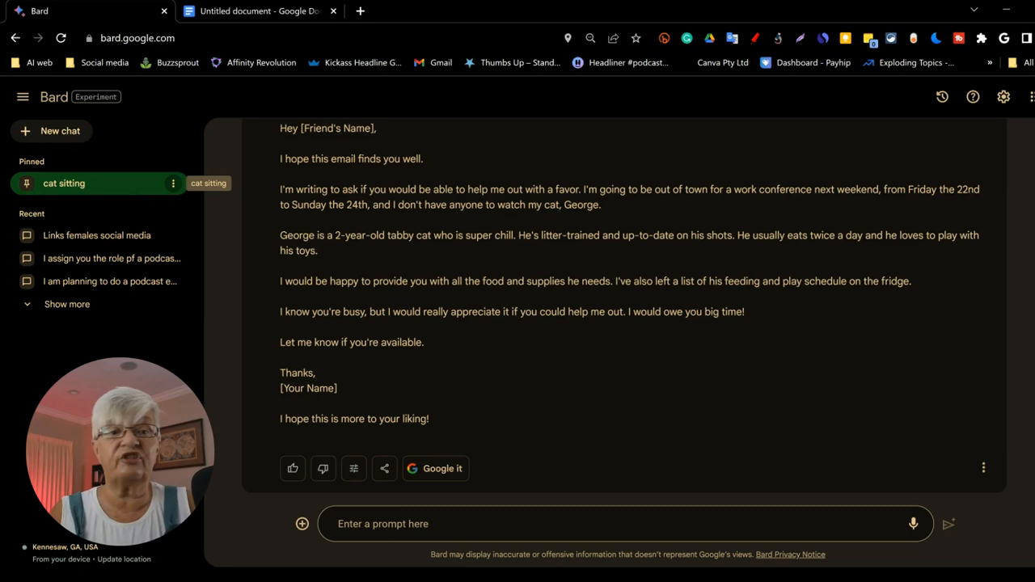
left_click(52, 131)
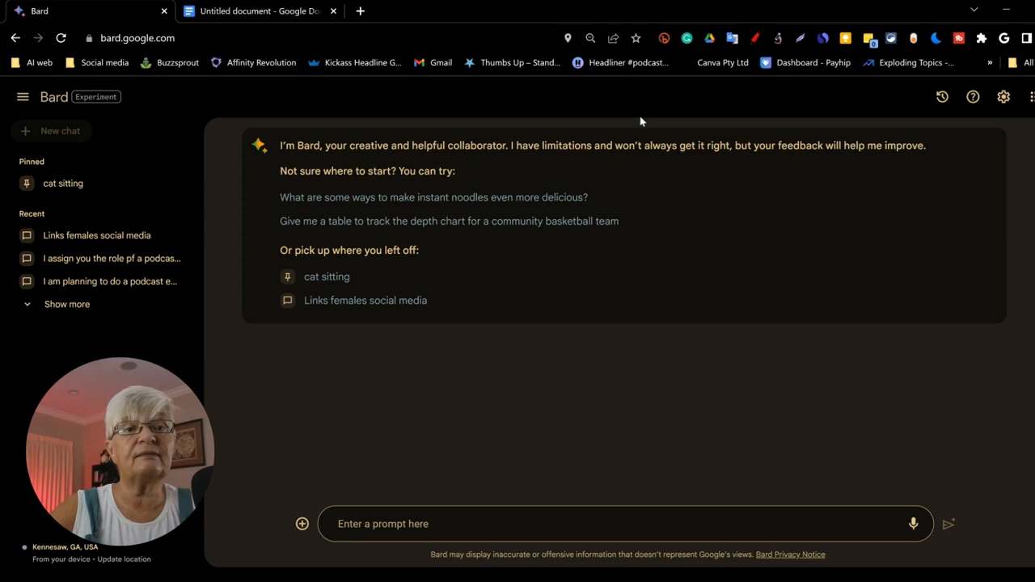
left_click(259, 10)
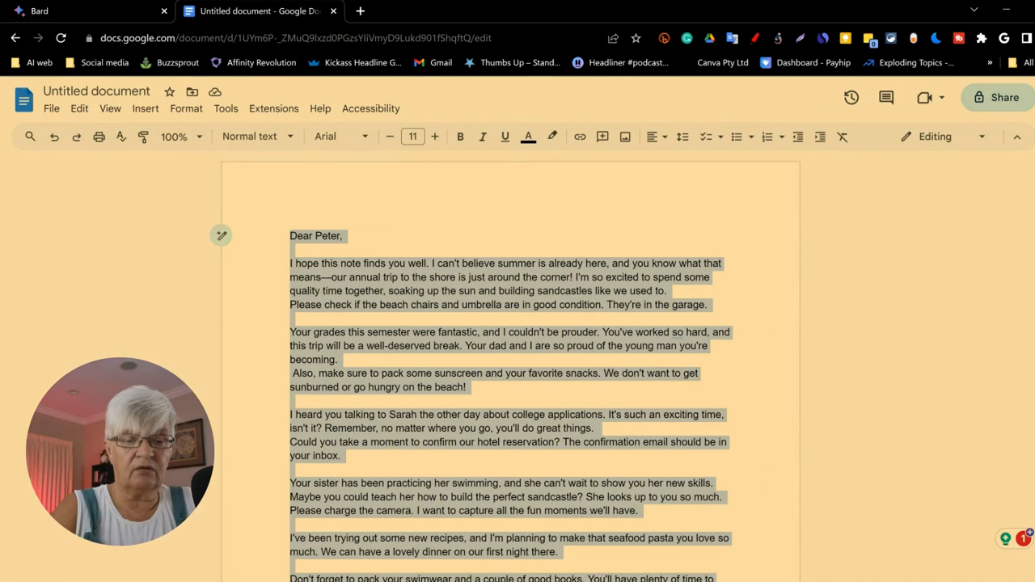
left_click(81, 9)
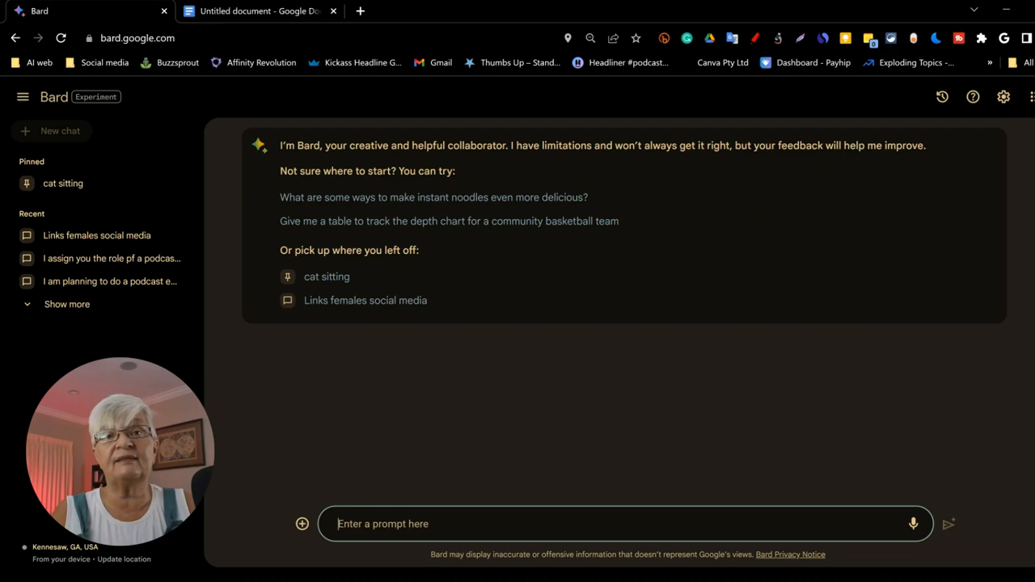
Step: Ask Bard to create a to-do list from the pasted Dear Peter summer-trip email
type("can you")
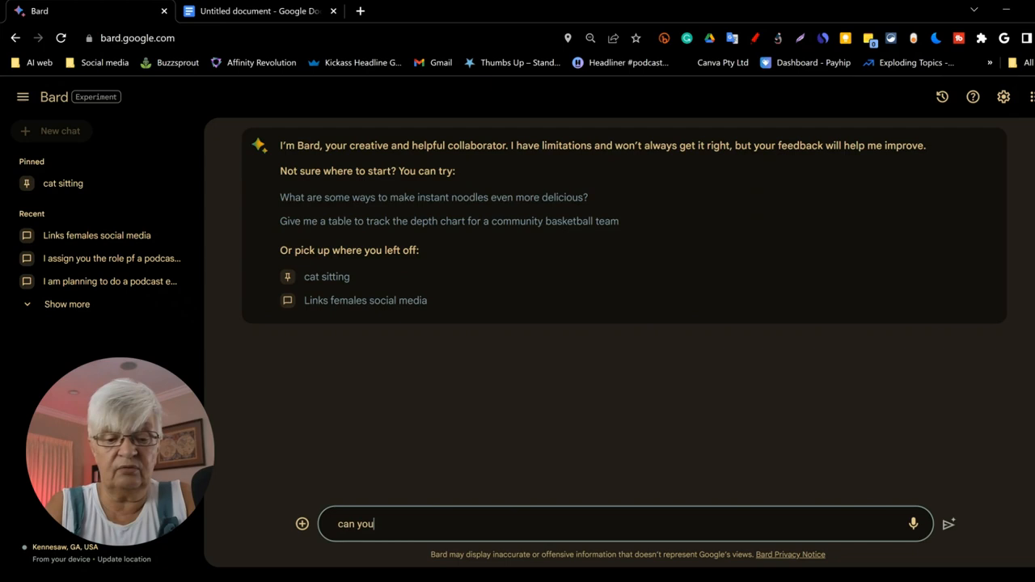
type("create a to-do list from this ema")
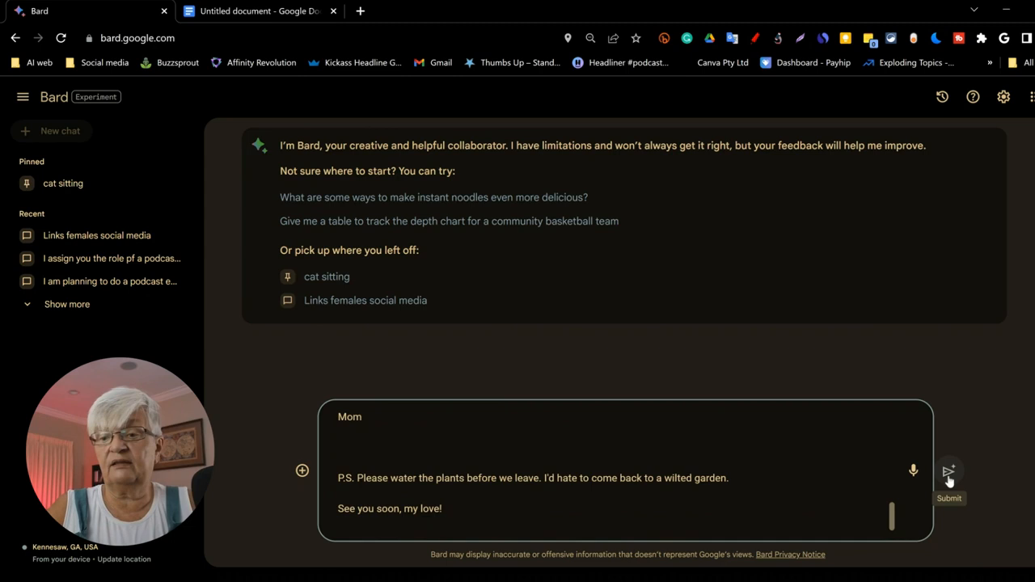
left_click(948, 472)
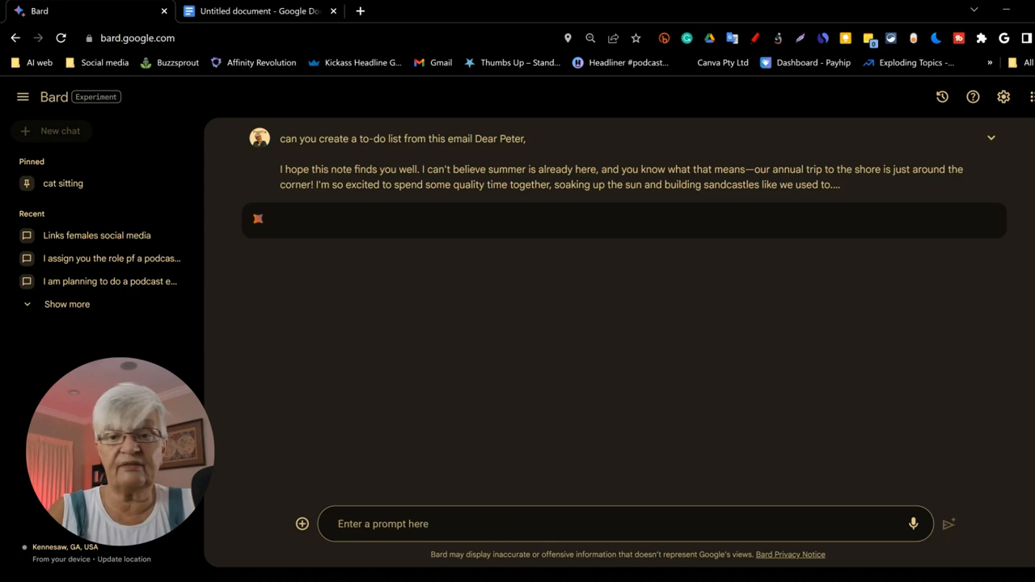
left_click(949, 524)
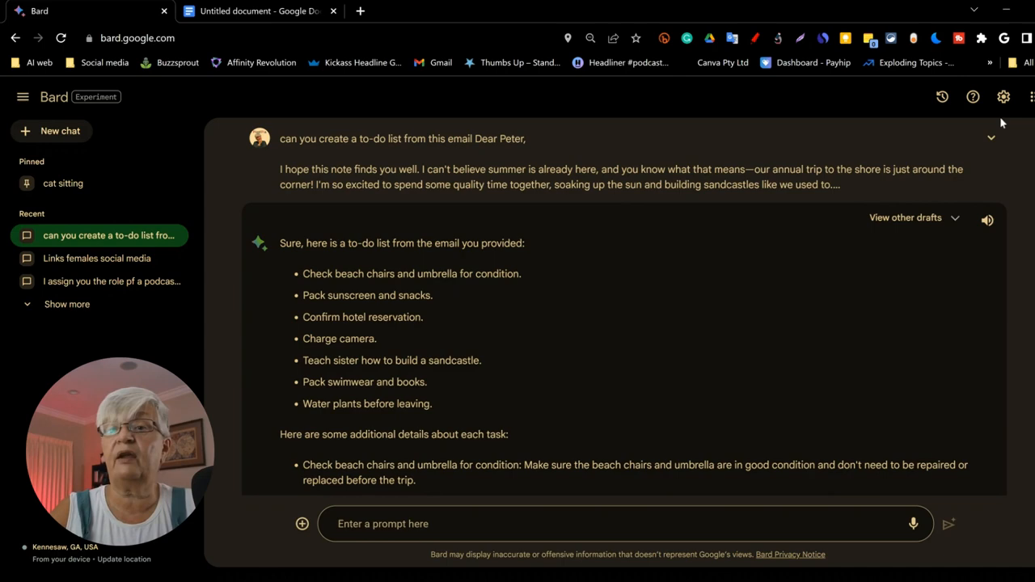
Step: Review the trip to-do list response and return to a fresh chat start page
left_click(991, 137)
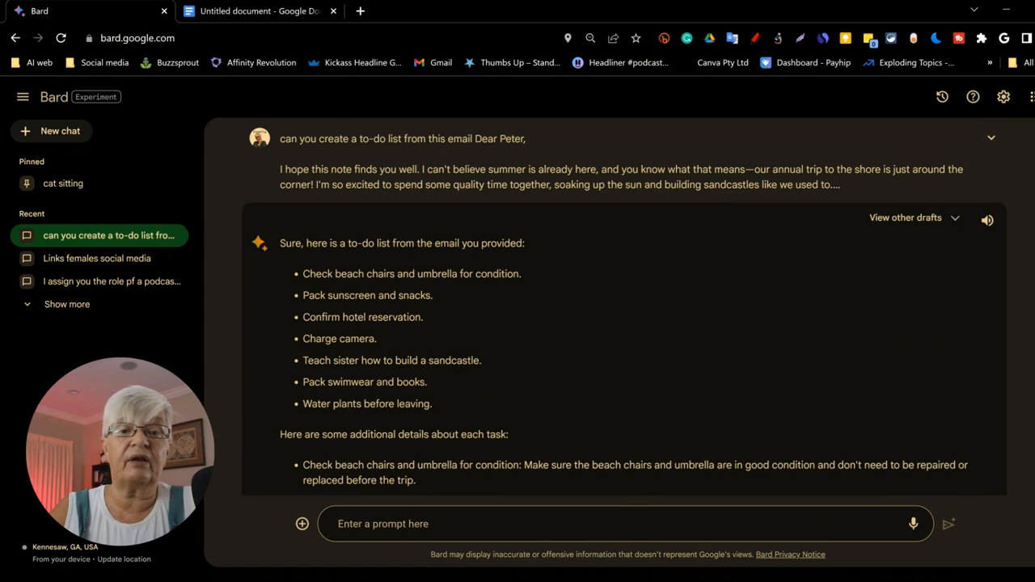
scroll("down", 3)
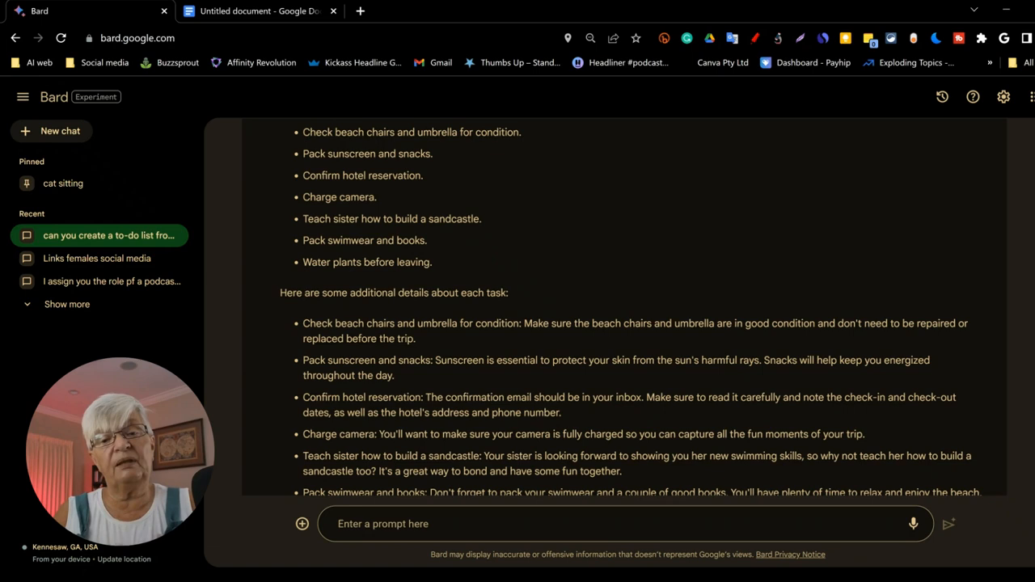
left_click(52, 131)
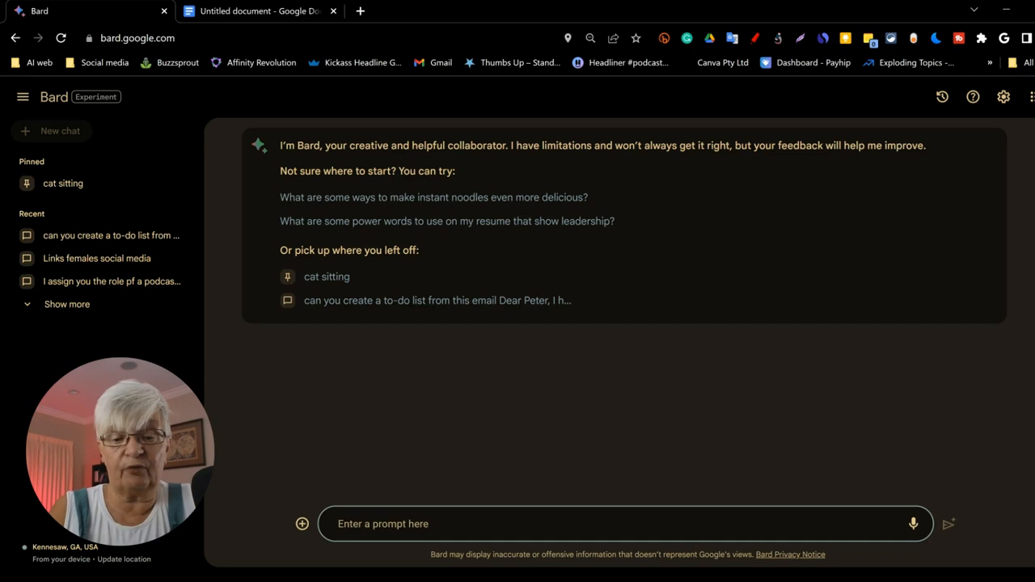
Step: Ask Bard for a table of the 20 largest US cities with a population column
type("Create a tabele with the 20 largest cities in the")
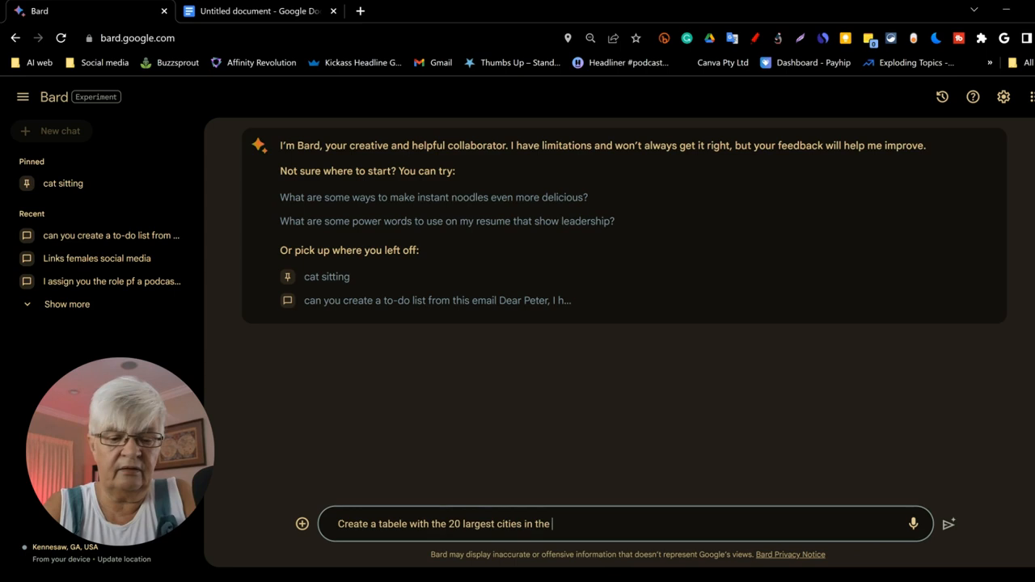
type("US in population. In a se")
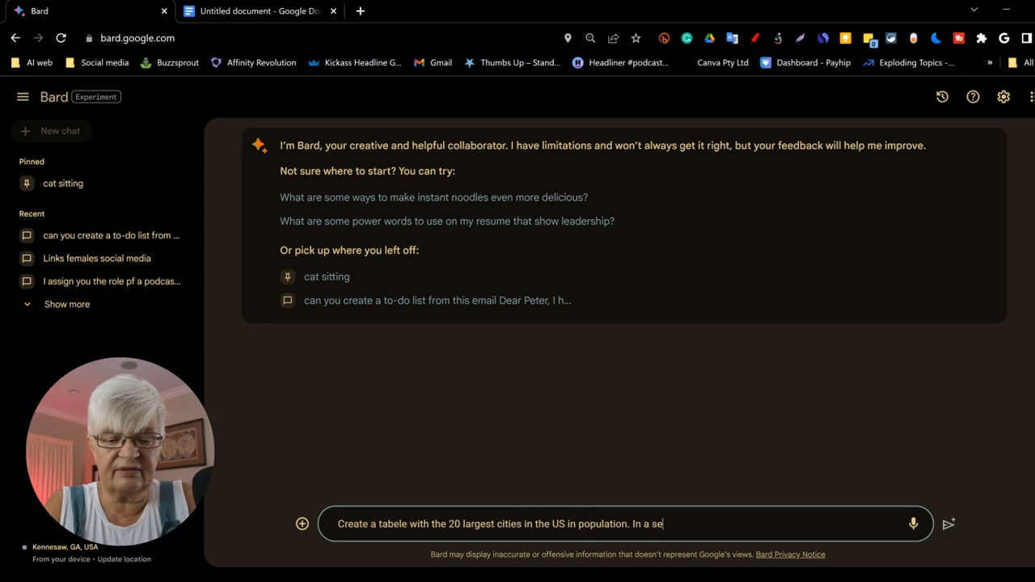
type("cond column add the number of pe")
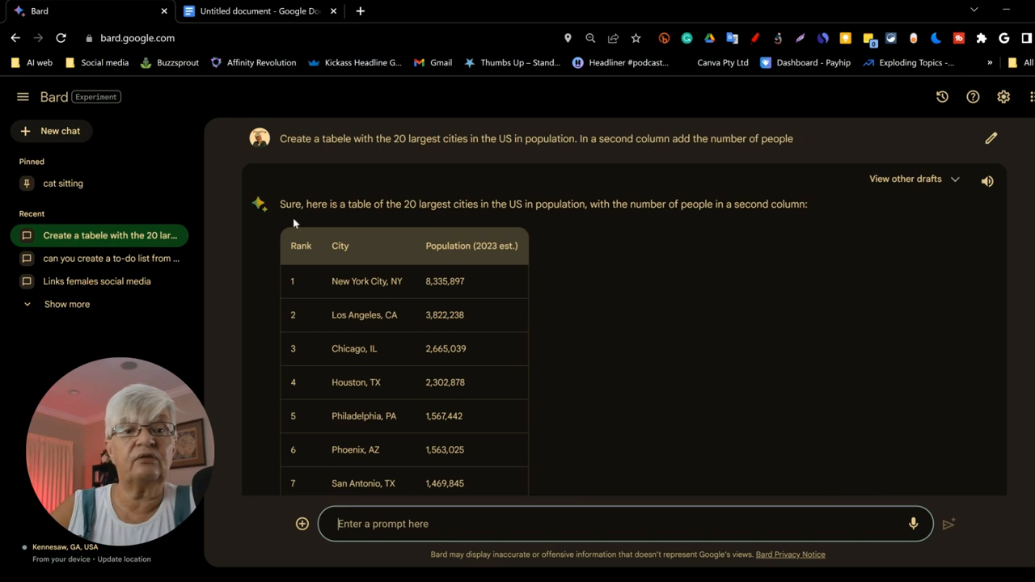
Step: Export the city population table to a new spreadsheet and ask where the information comes from
scroll("down", 3)
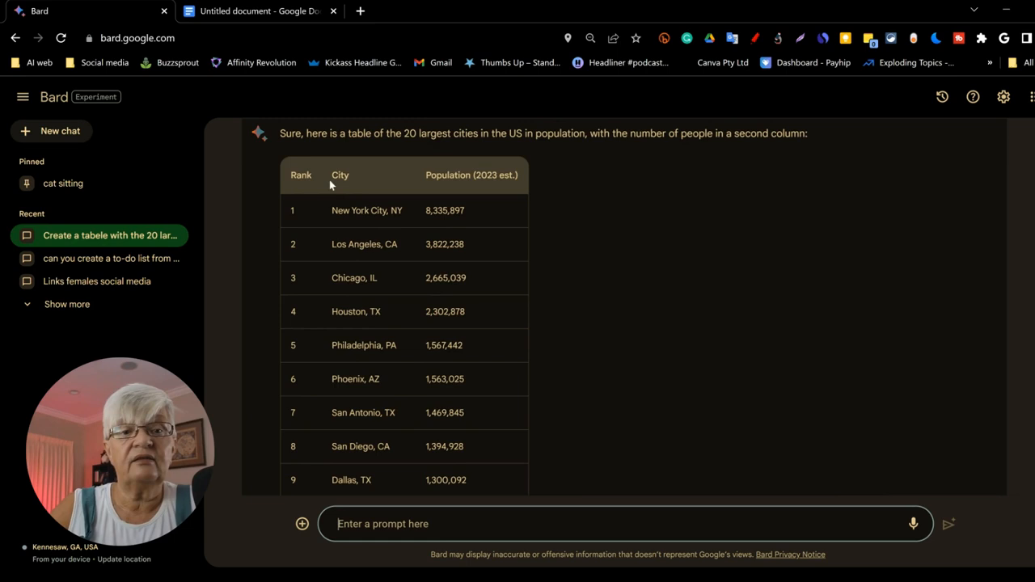
scroll("down", 3)
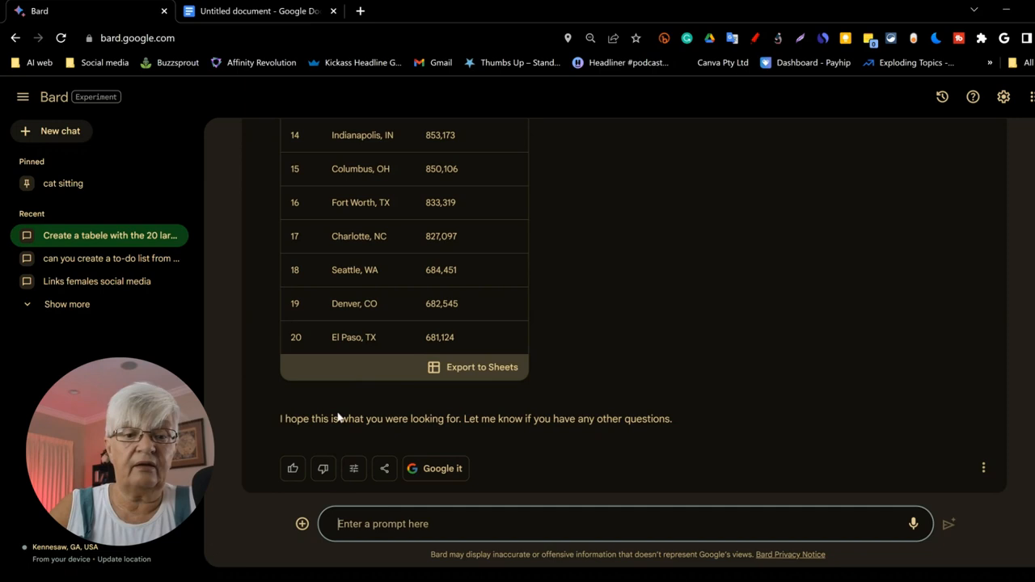
left_click(473, 365)
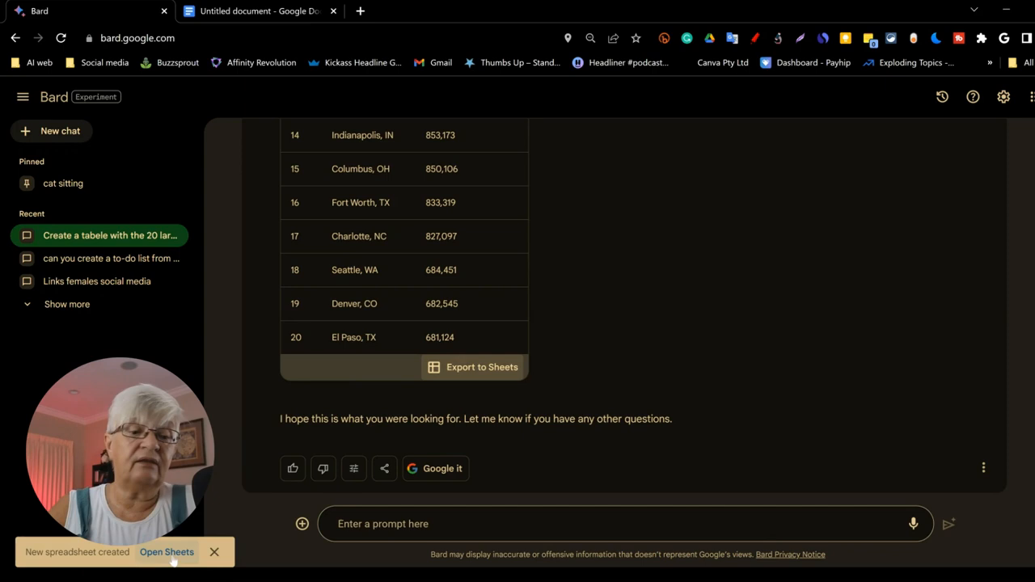
left_click(167, 551)
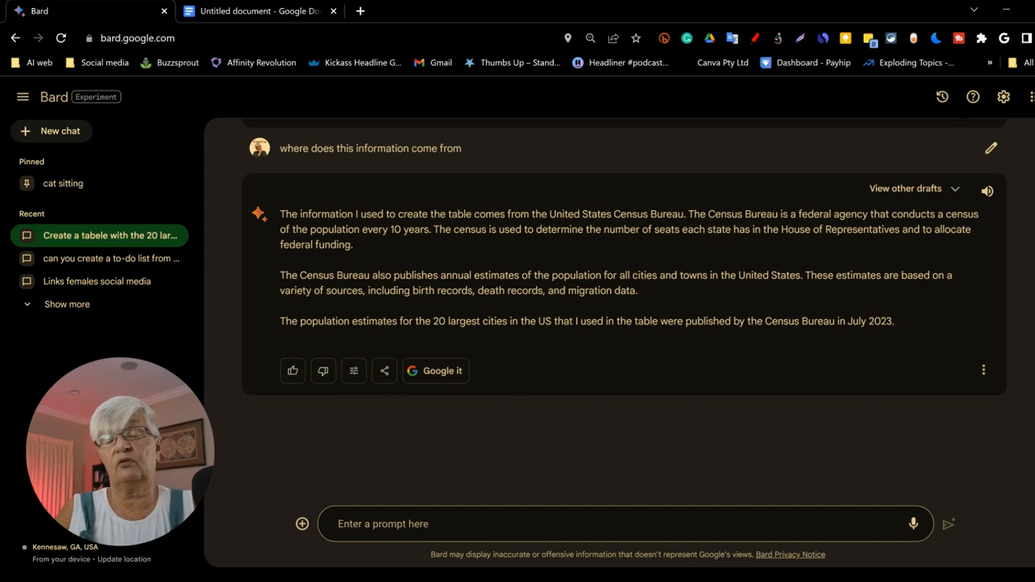
Step: Ask Bard for a similar population table of Swedish cities
type("Ca")
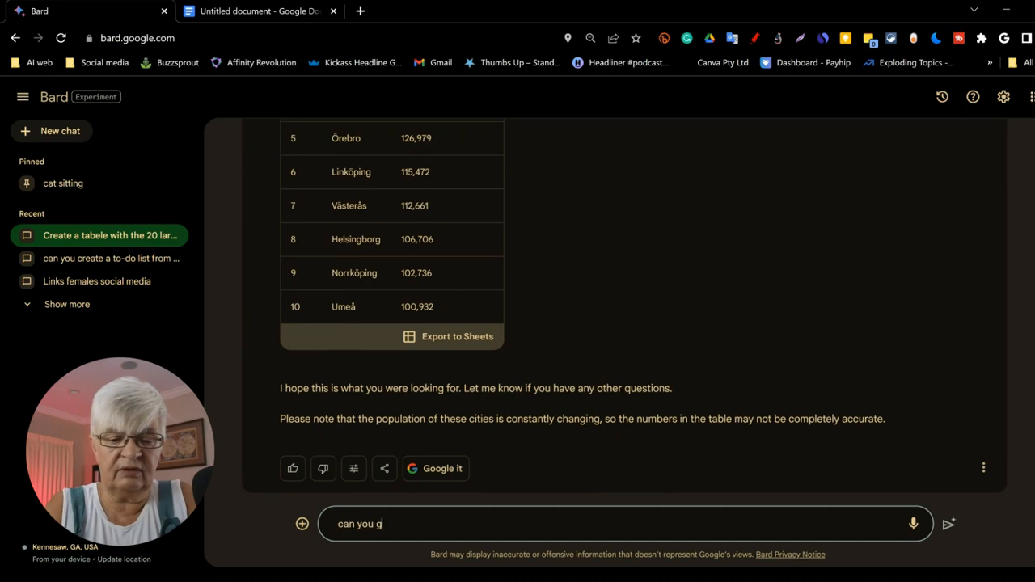
key("Return")
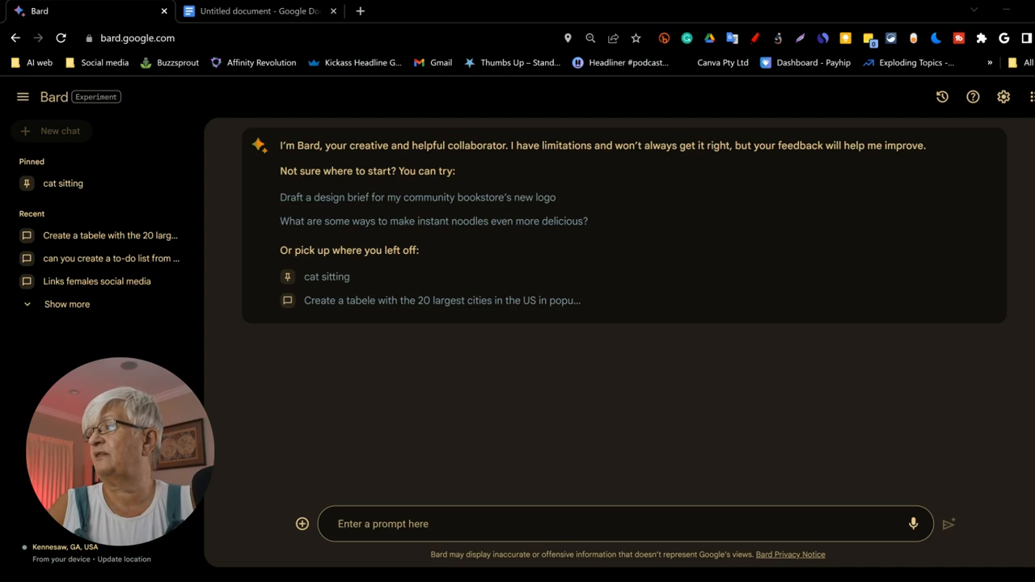
Step: Ask Bard to translate 'Bättre en fågel i handen, än tio i skogen' to English
type("Can you transla")
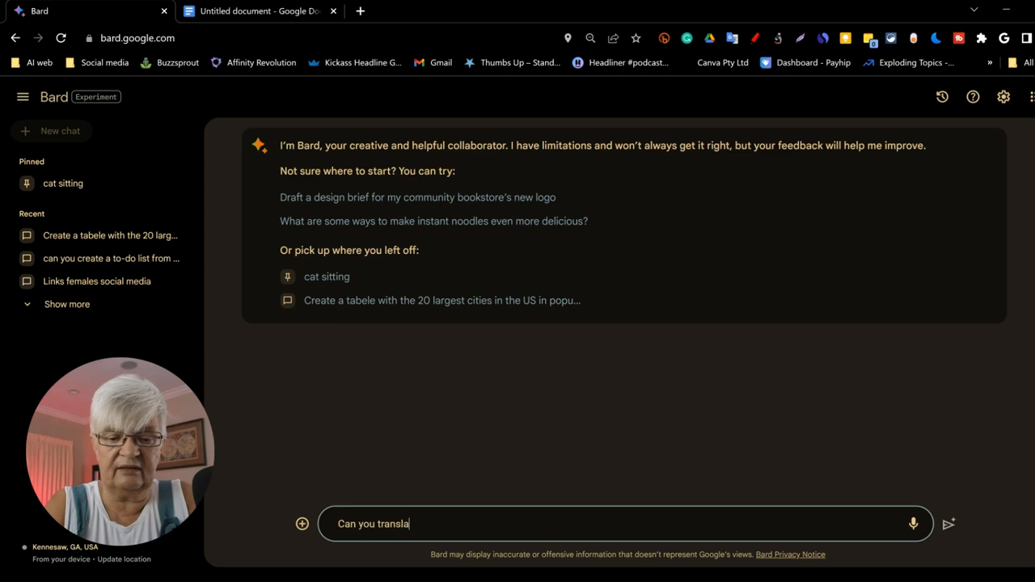
type("te this to English Bättre en fågel i handen, än tio i skogen")
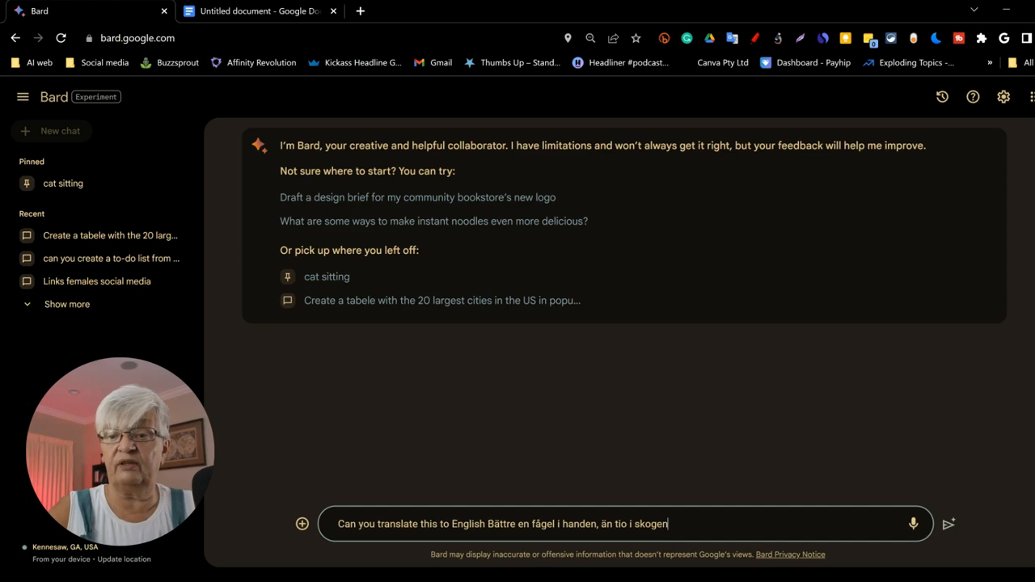
left_click(948, 524)
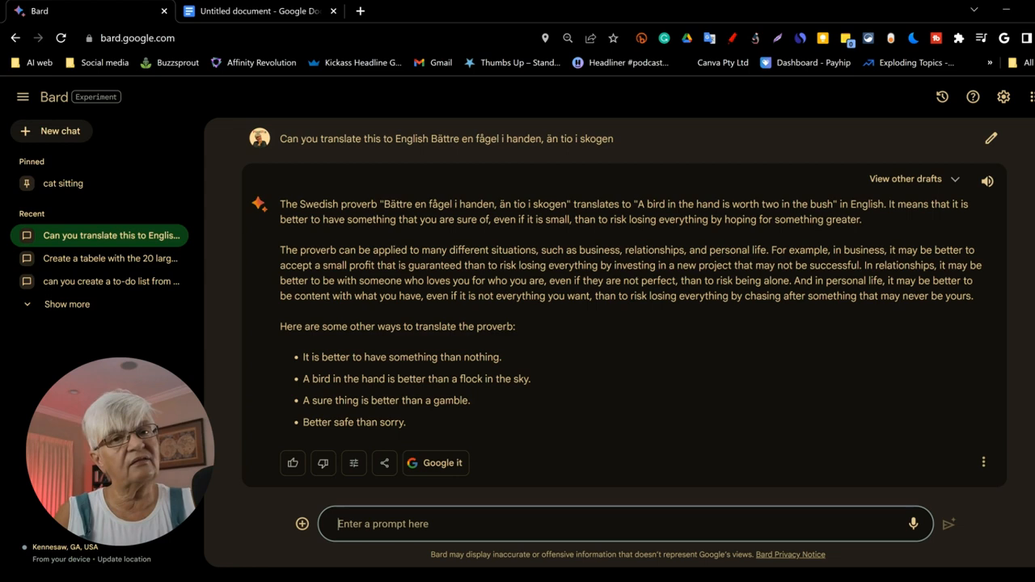
Step: Ask whether that was a word-by-word translation and request a literal one, then start a new chat
type("is")
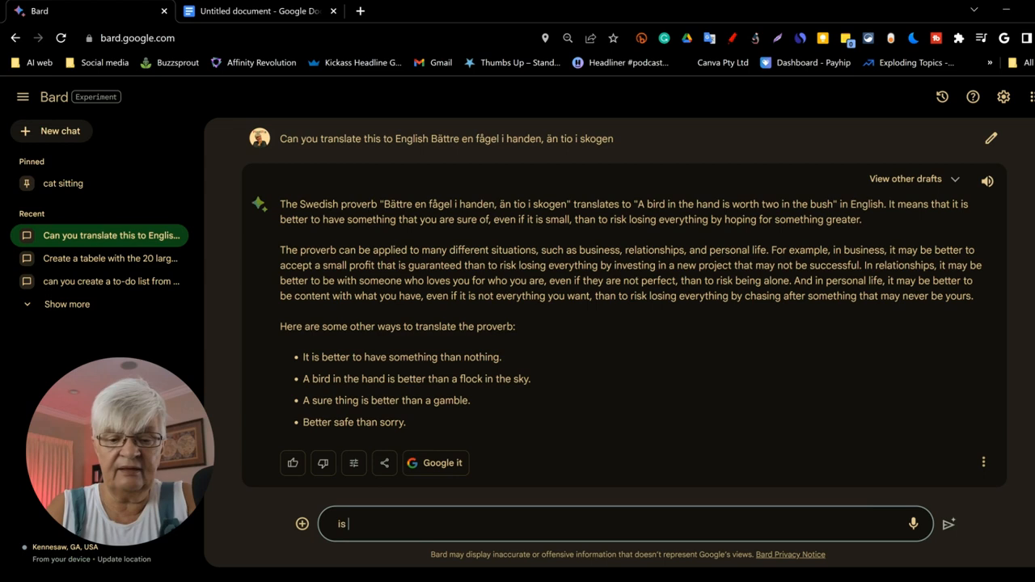
type("this a word by word t")
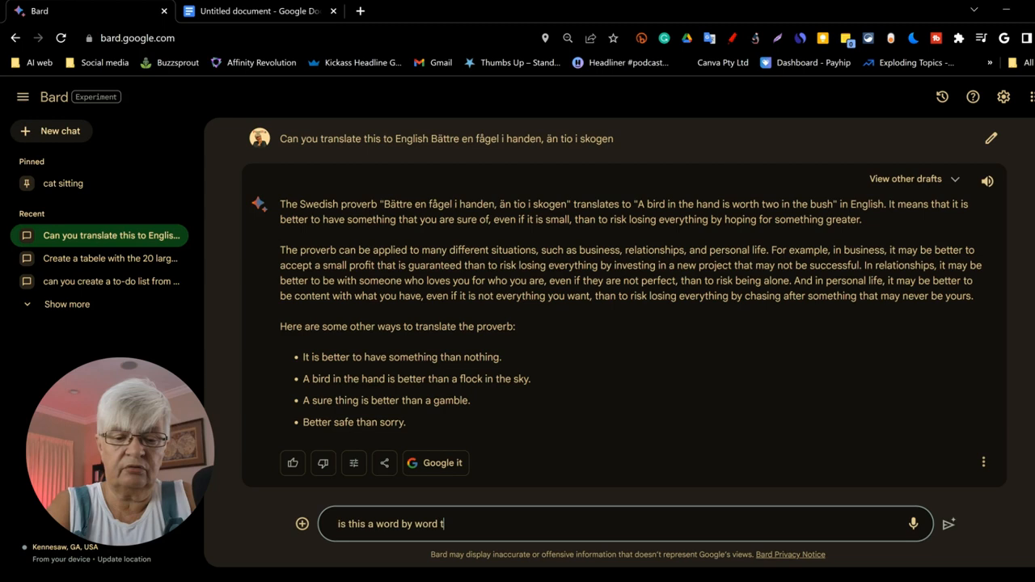
left_click(949, 524)
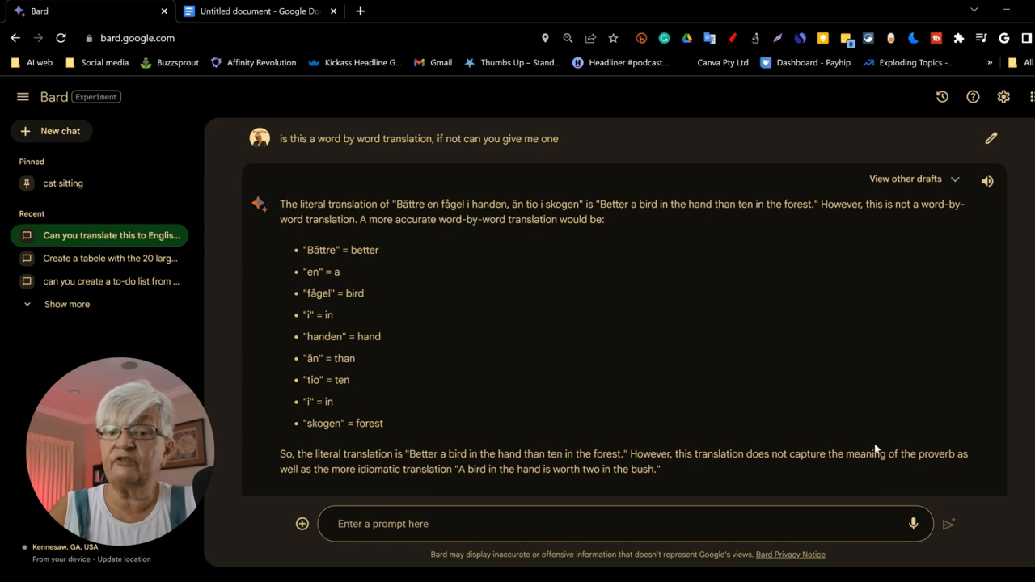
mouse_move(783, 380)
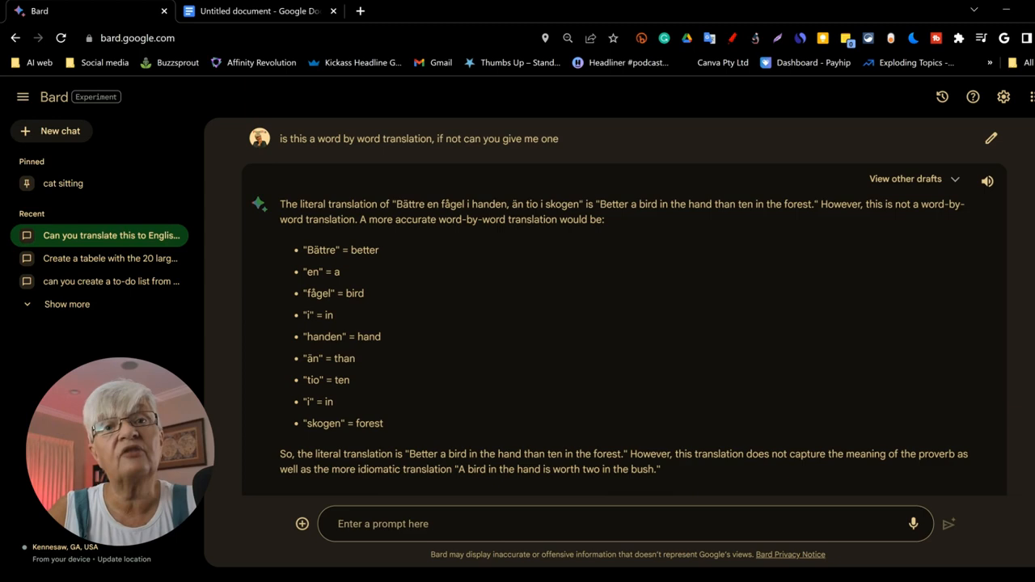
left_click(52, 131)
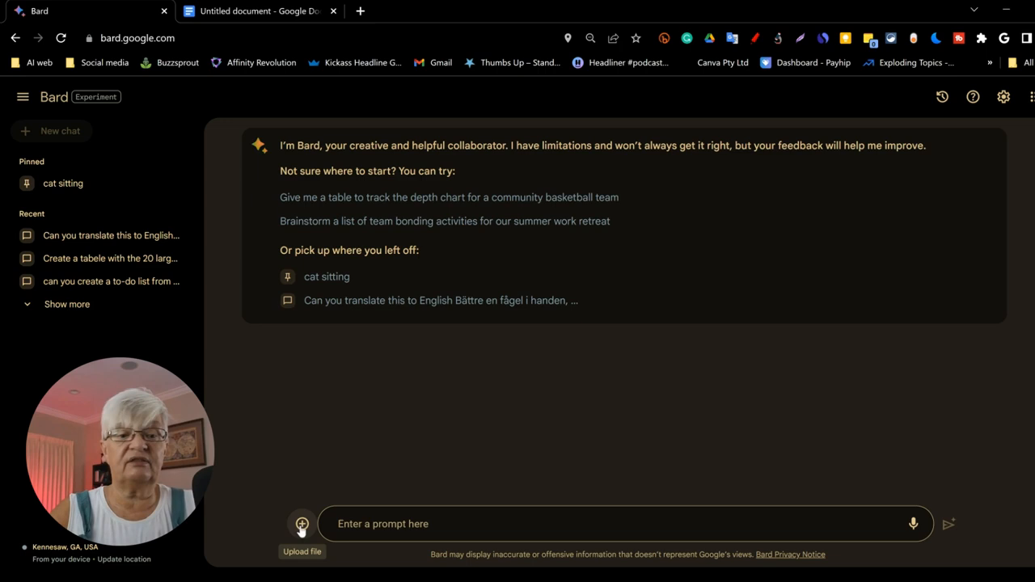
Step: Upload the flower photo, ask 'what plant is this', then start a new chat
left_click(301, 524)
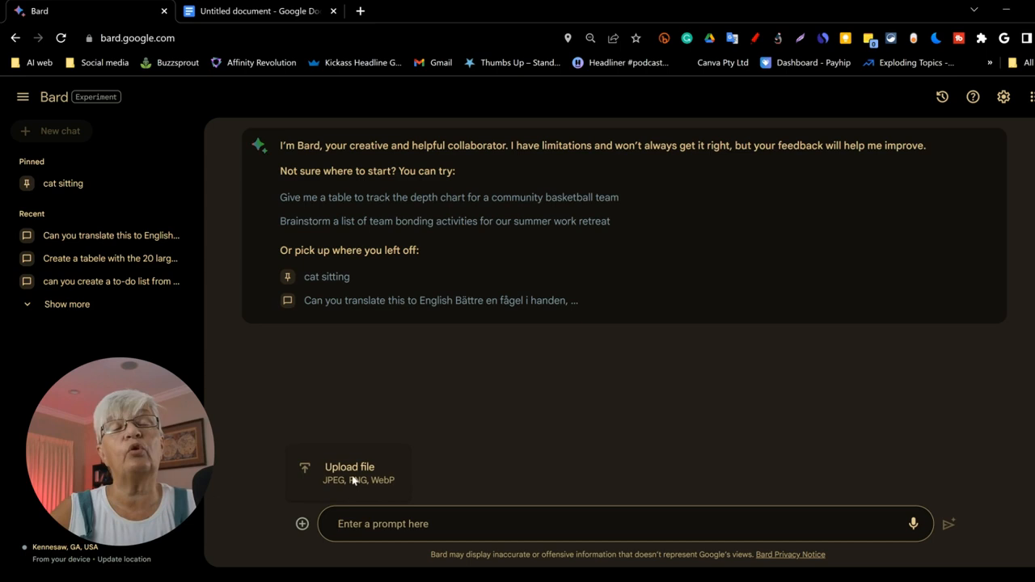
left_click(349, 466)
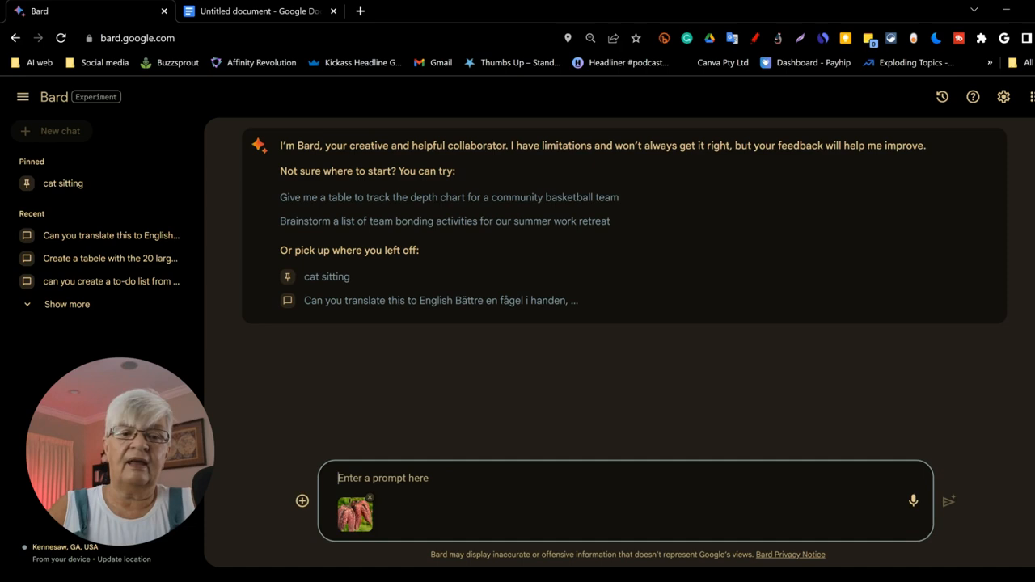
type("what plant i")
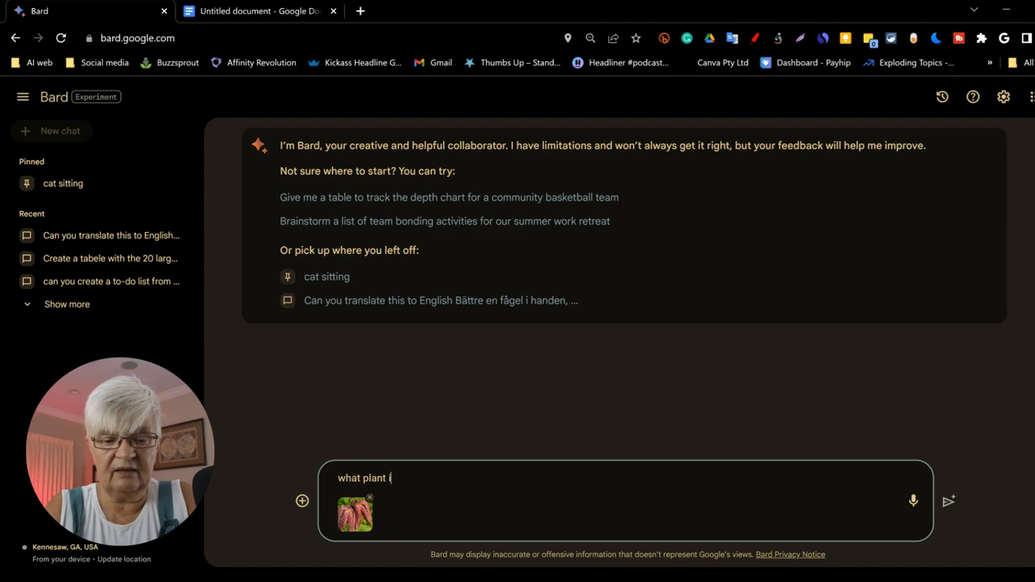
left_click(949, 502)
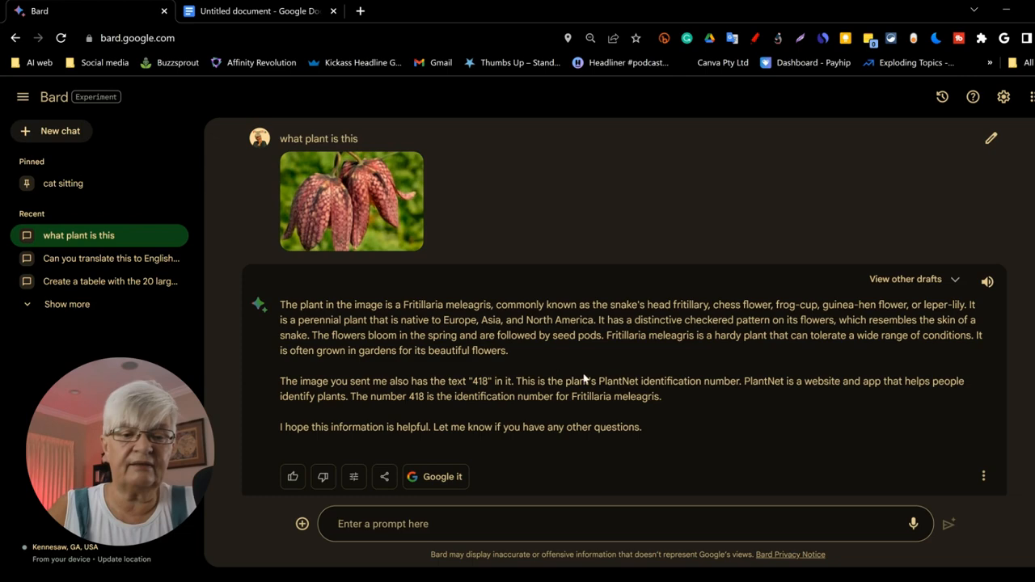
left_click(51, 131)
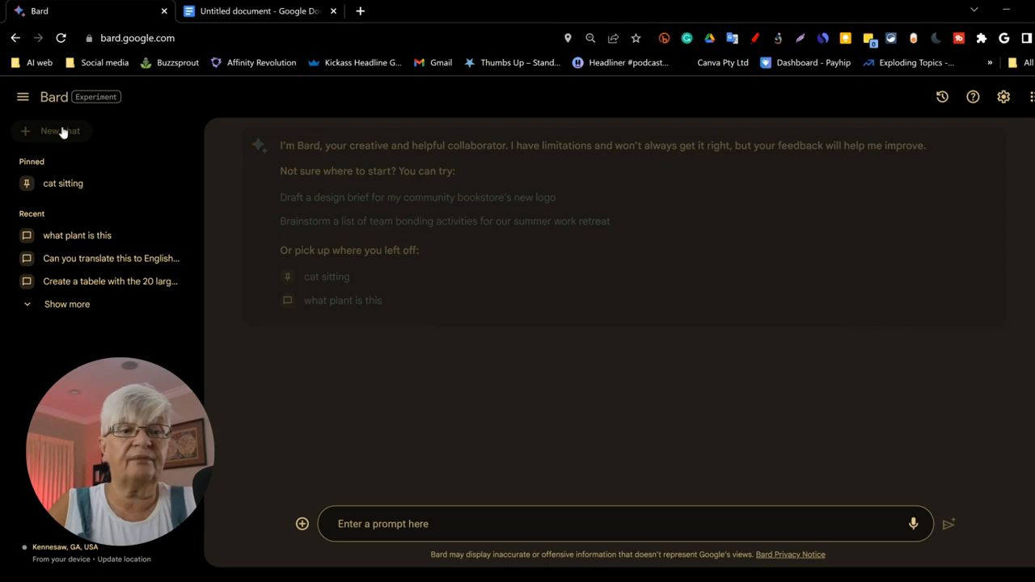
Step: Upload the doll image, ask Bard to describe it, then start a fresh chat
left_click(301, 524)
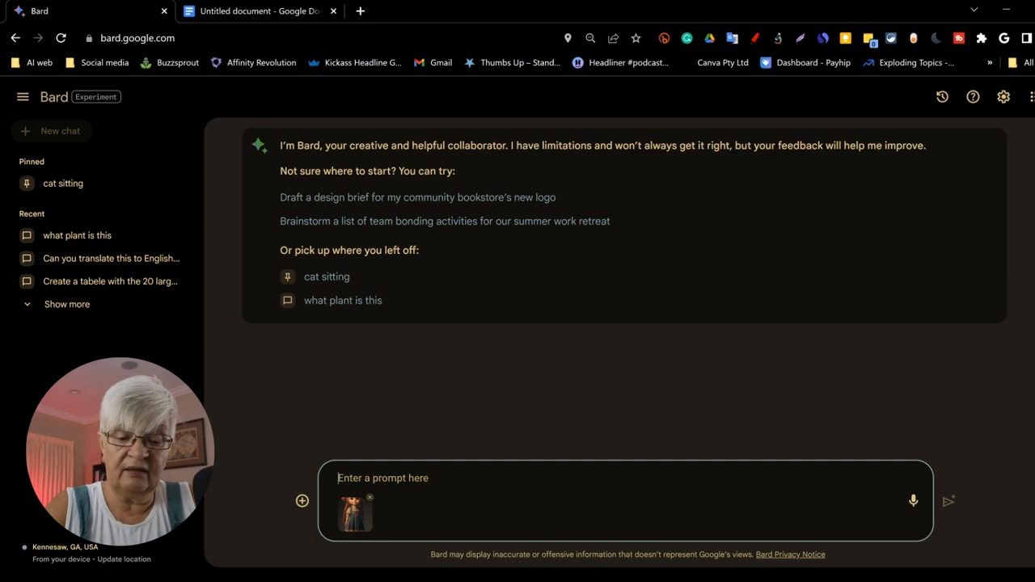
left_click(948, 502)
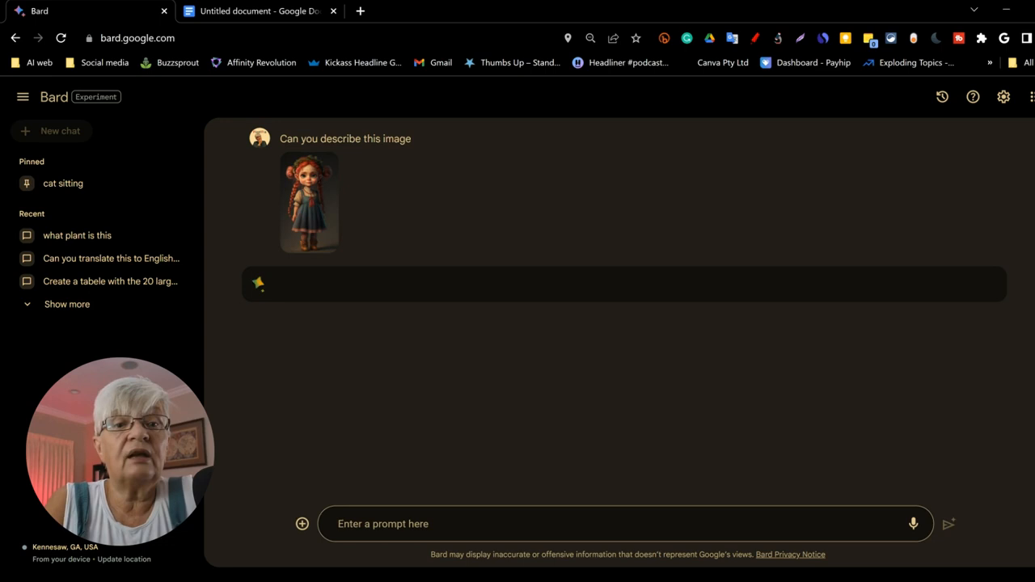
left_click(949, 524)
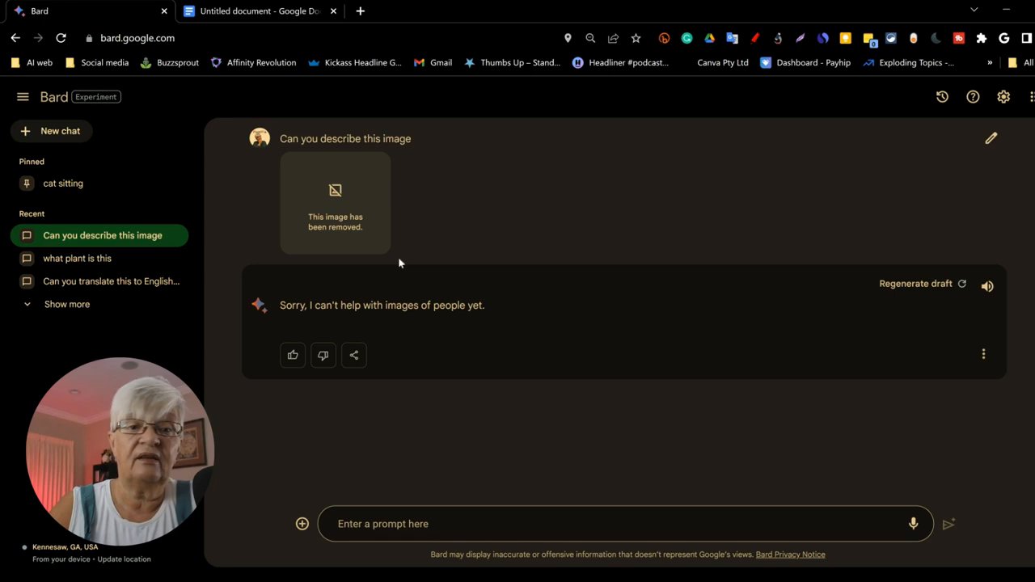
left_click(51, 129)
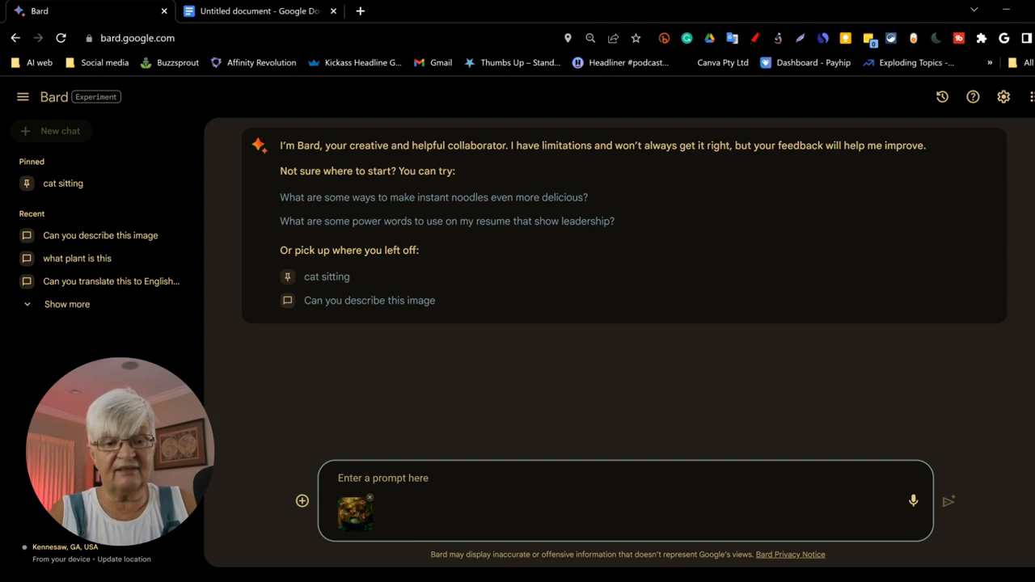
Step: Ask Bard to write a hero's journey story from the uploaded fairy image and read the reply
type("Can you write me a story in the the style of a heros jour")
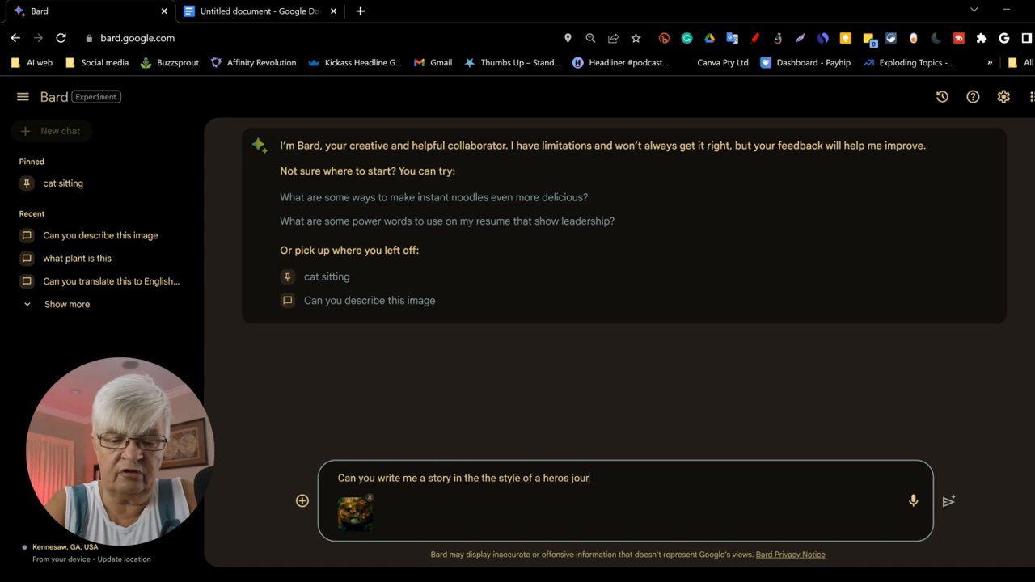
left_click(948, 501)
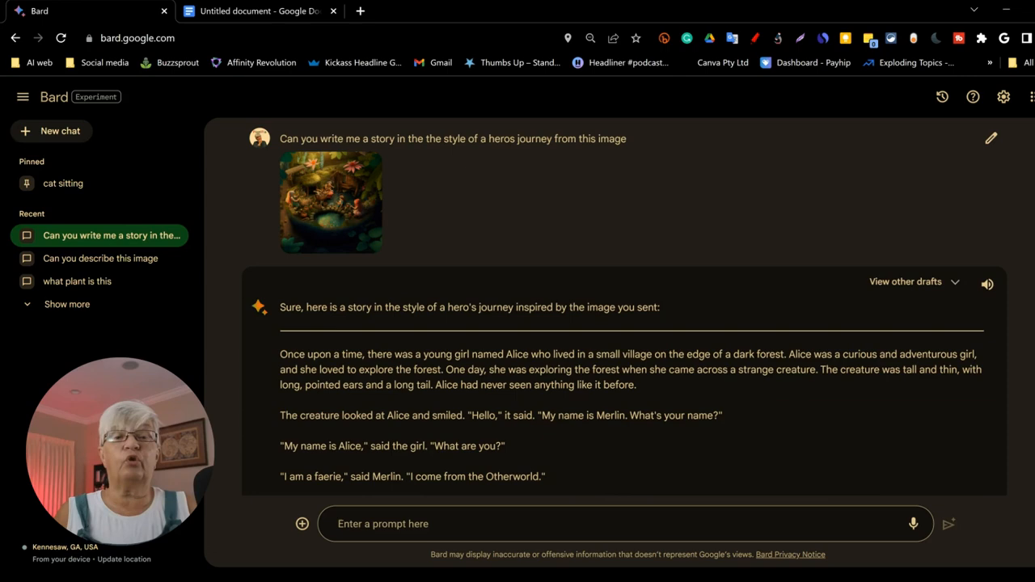
scroll("down", 3)
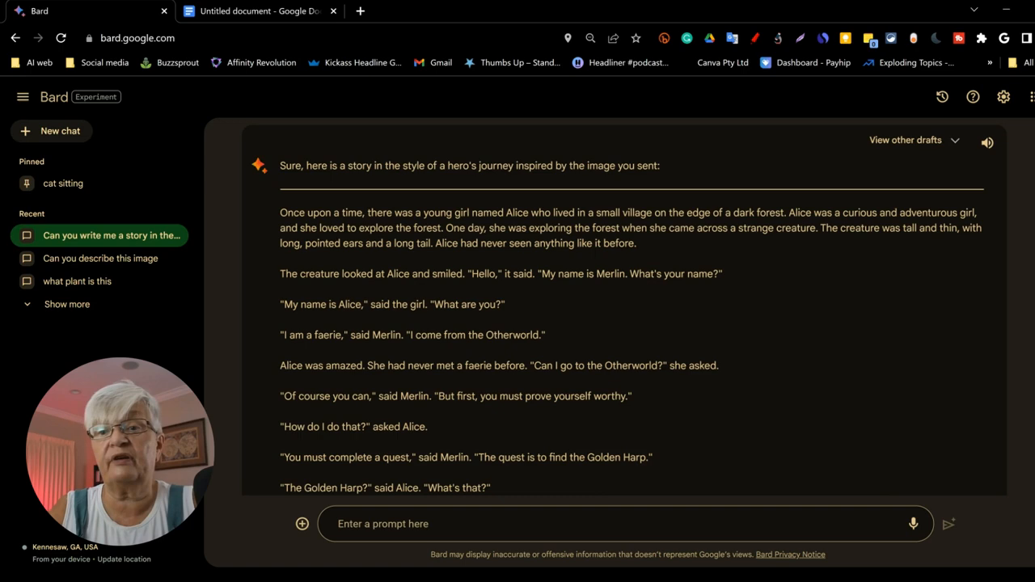
scroll("up", 3)
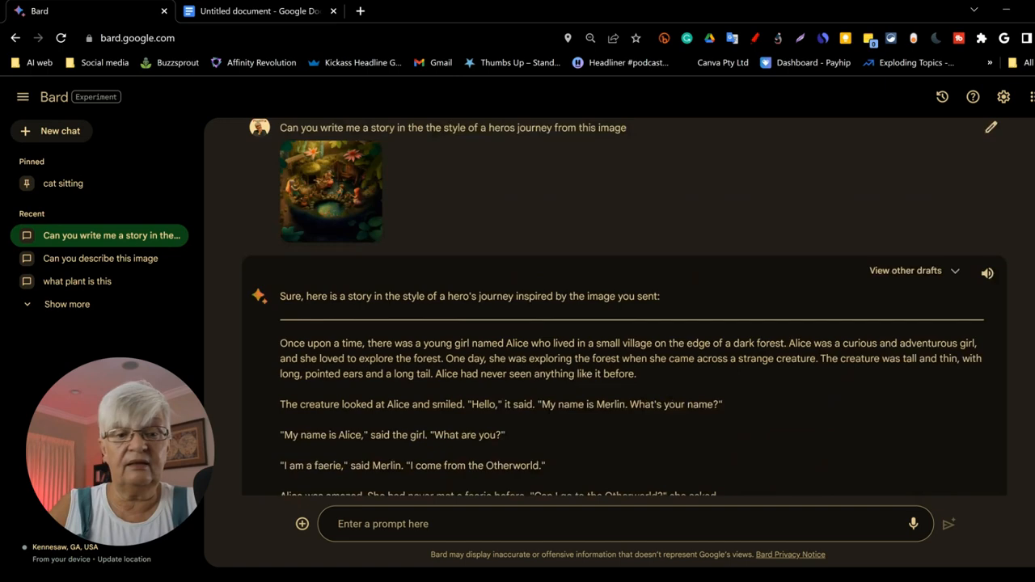
type("can")
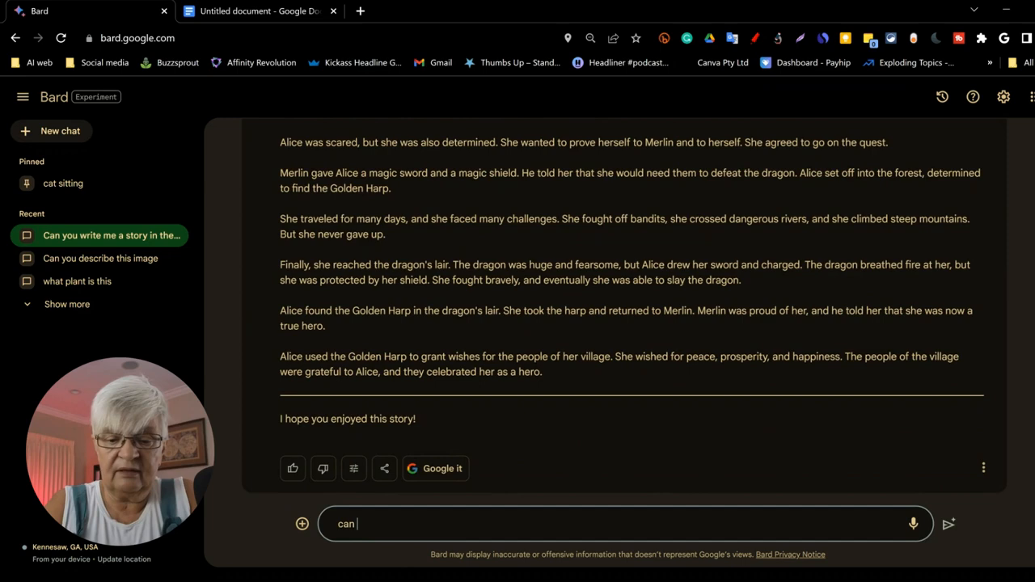
Step: Ask Bard to rewrite the Alice story as a horror story and read through it
type("you rewrite the story as")
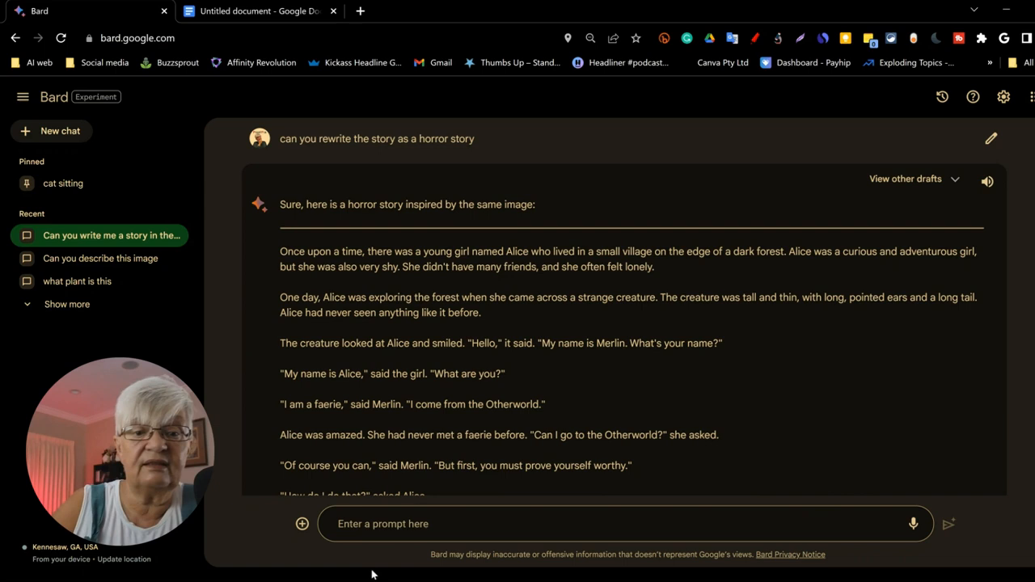
scroll("down", 3)
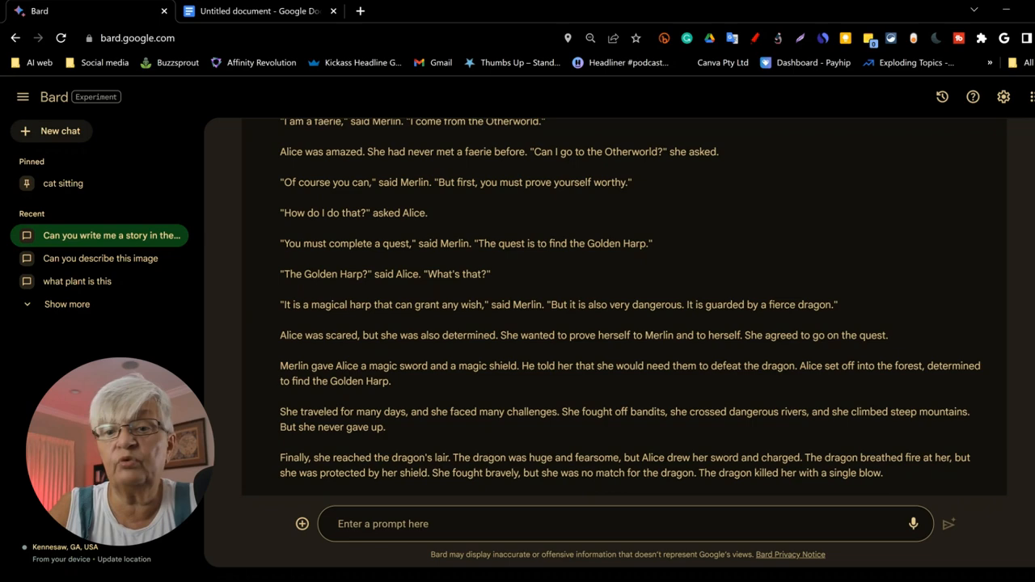
scroll("down", 3)
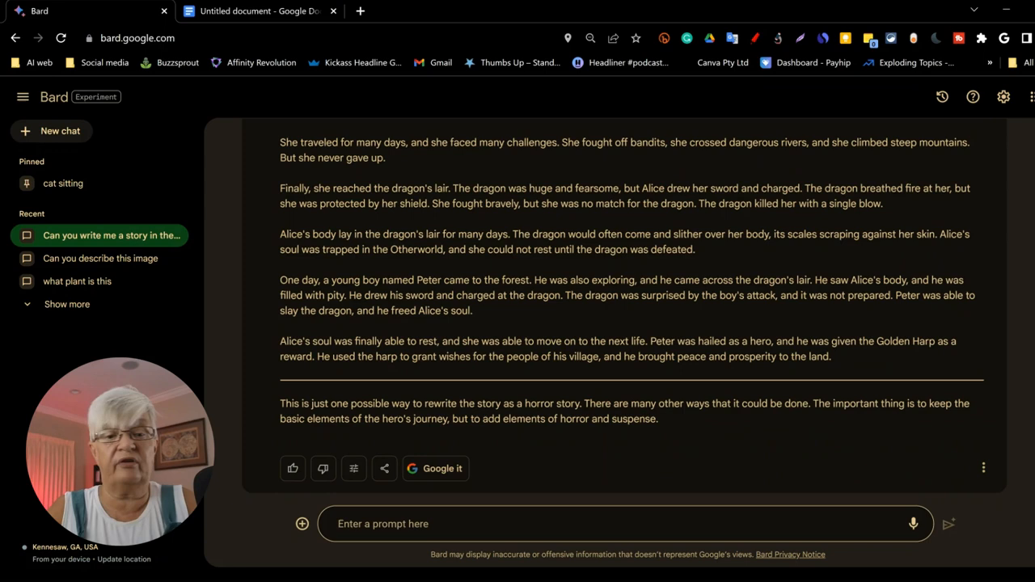
type("ok can you now rewrite")
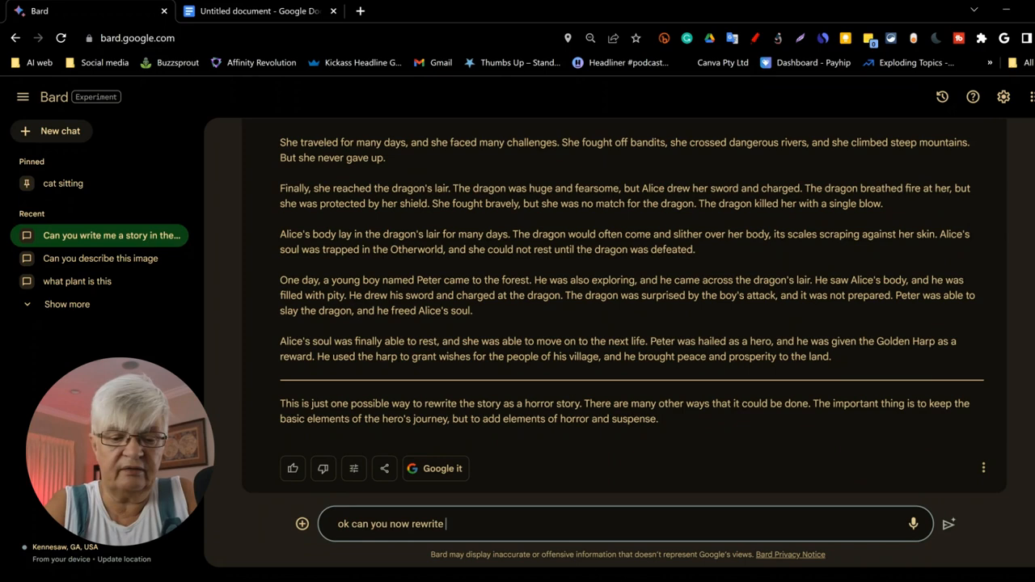
type("this inn the tone o")
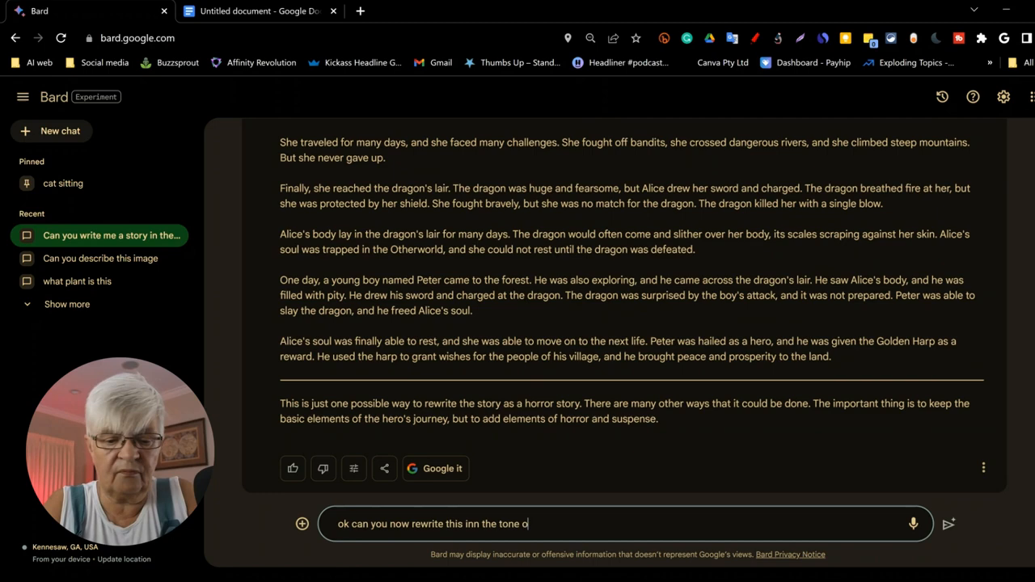
left_click(949, 524)
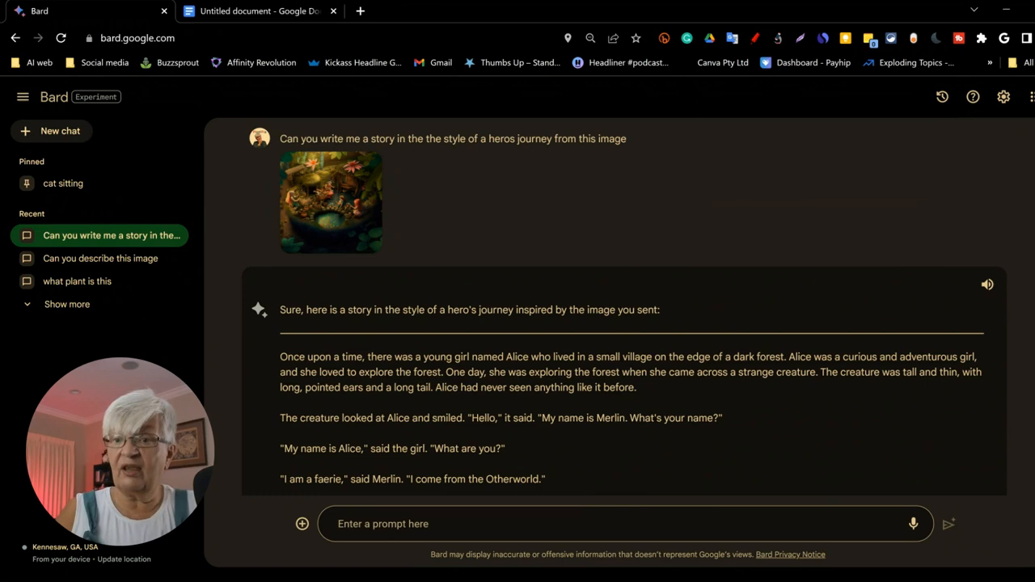
left_click(60, 130)
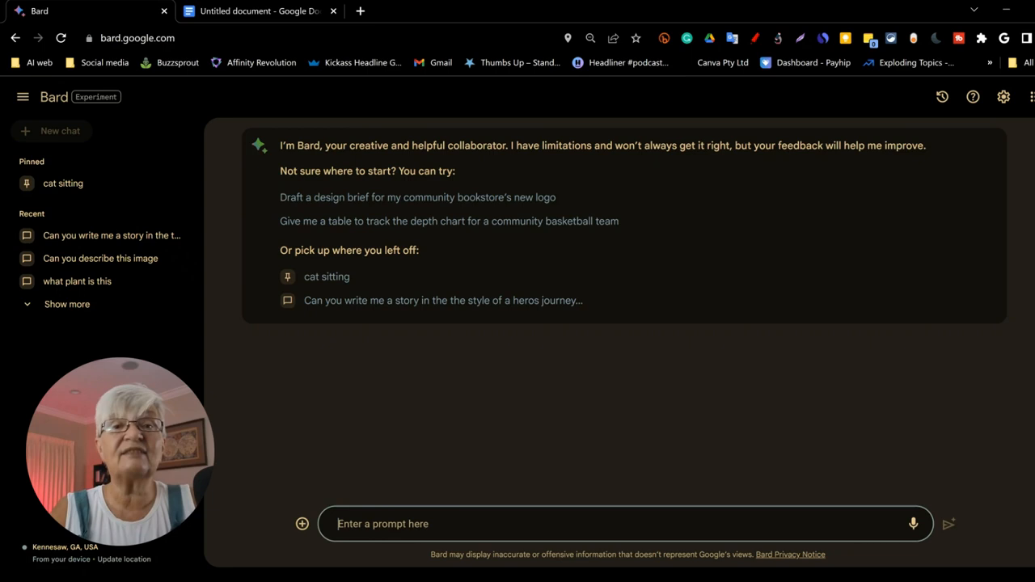
Step: Ask Bard to list all the coding languages it is capable of using and read the answer
type("Can you write a list")
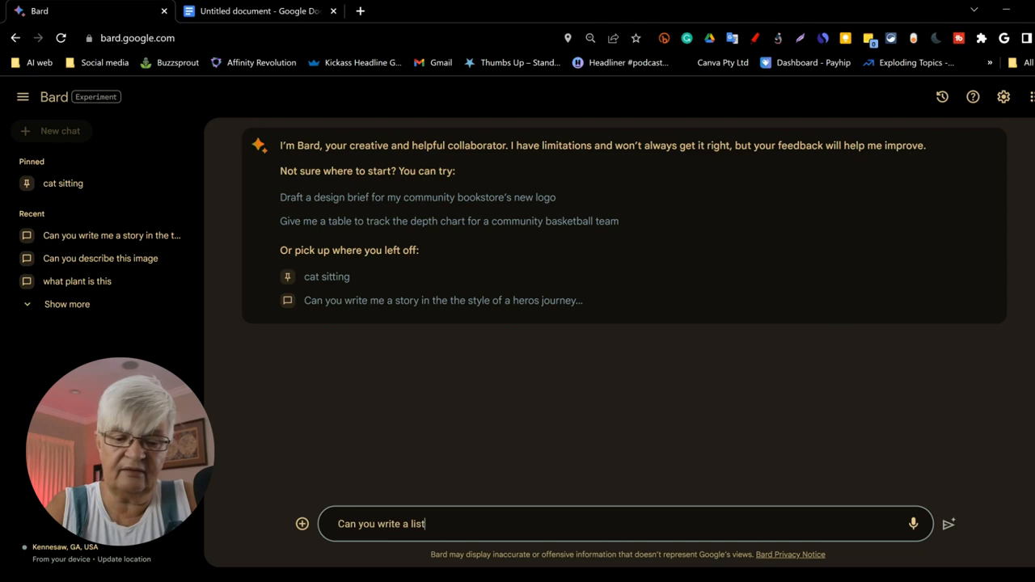
type("of all the coding languages")
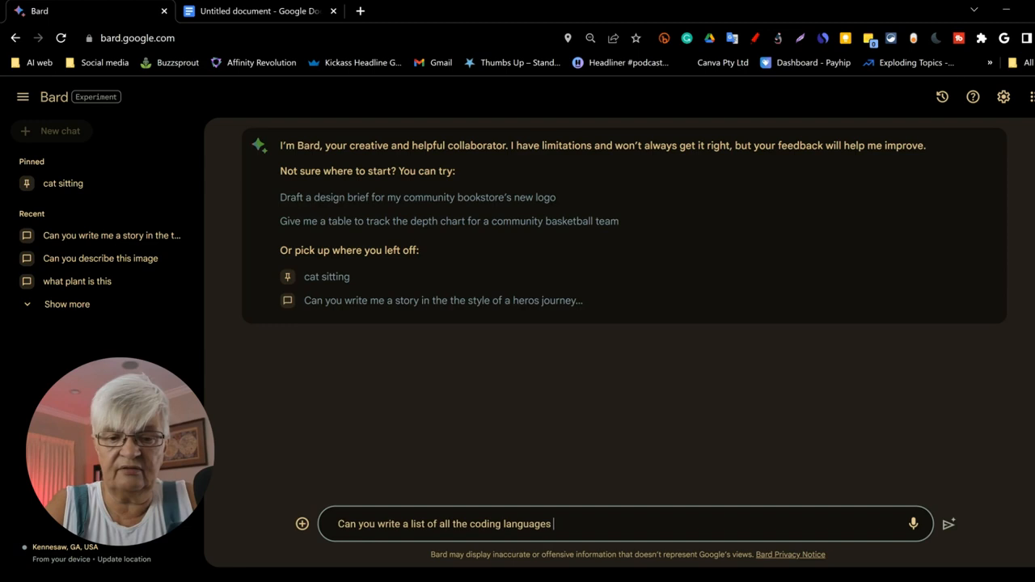
left_click(949, 524)
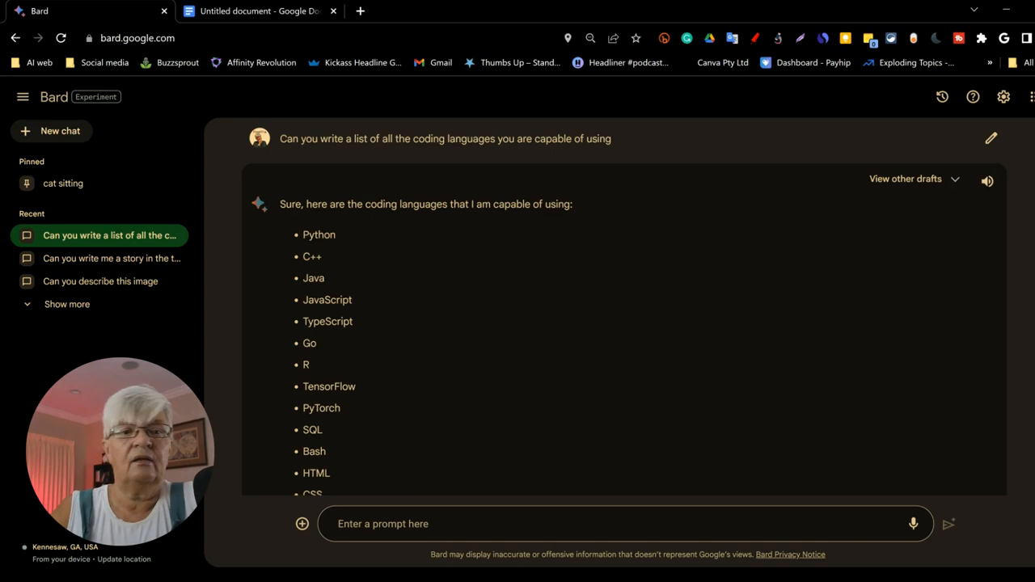
scroll("down", 3)
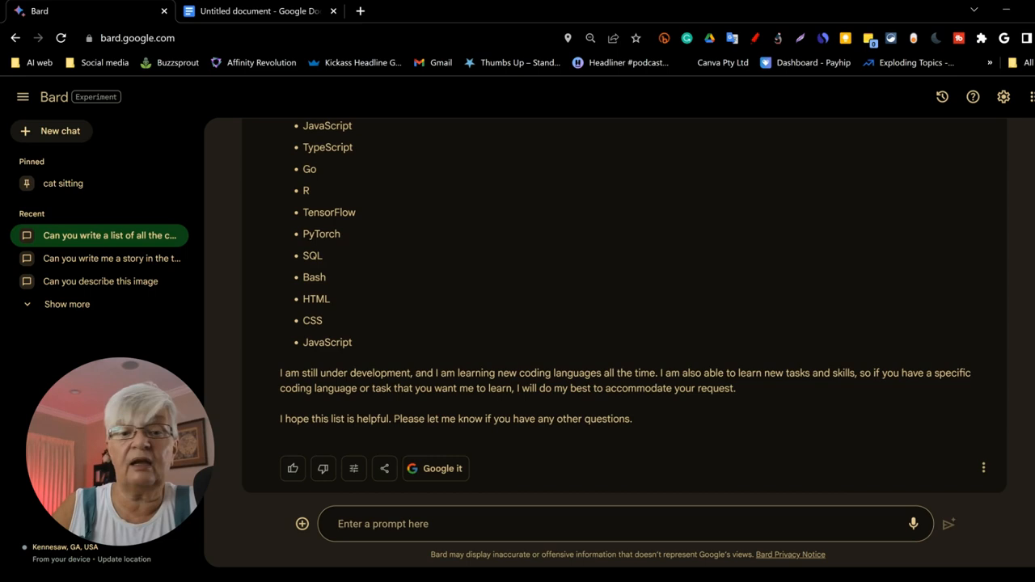